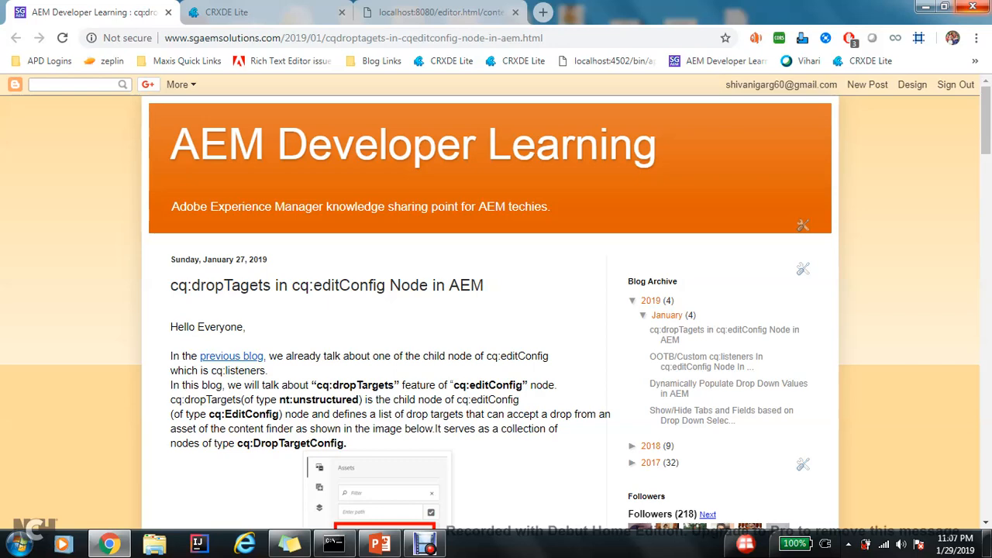
Step: Read through the cq:dropTargets blog post, then bring up the AEM page editor
{"action": "scroll", "scroll_direction": "down", "scroll_amount": 3}
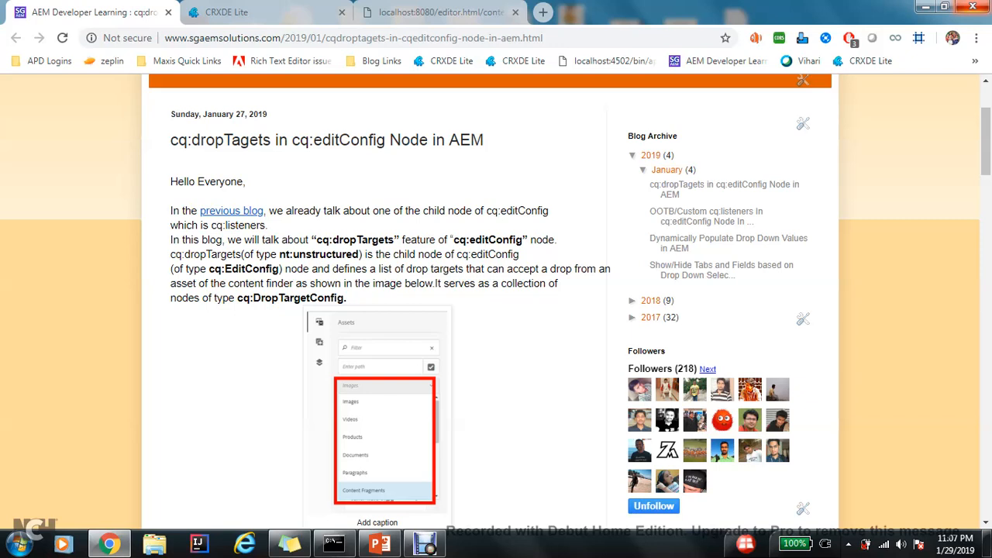
{"action": "left_click", "coordinate": [449, 12]}
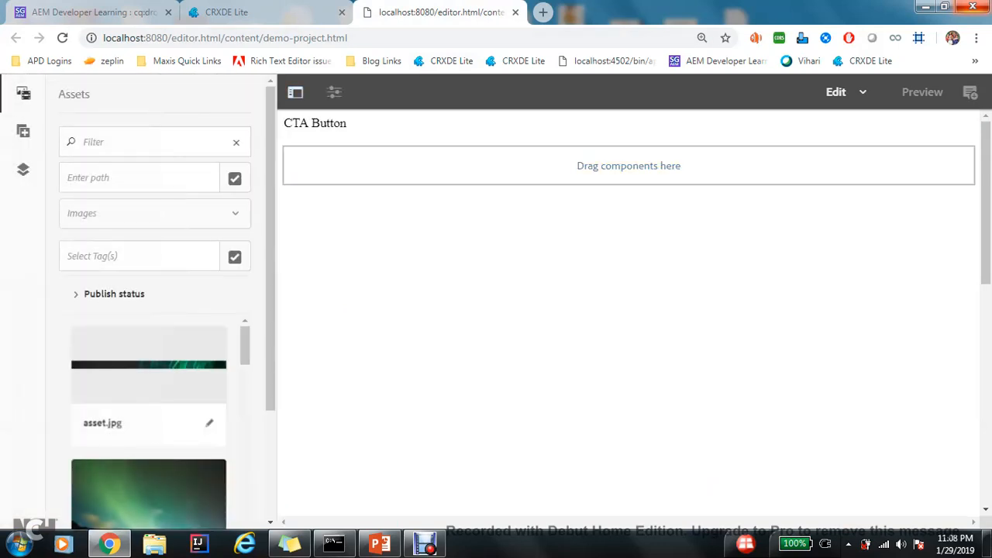
Step: Filter the Assets panel to Images and browse for the aurora picture
{"action": "left_click", "coordinate": [155, 214]}
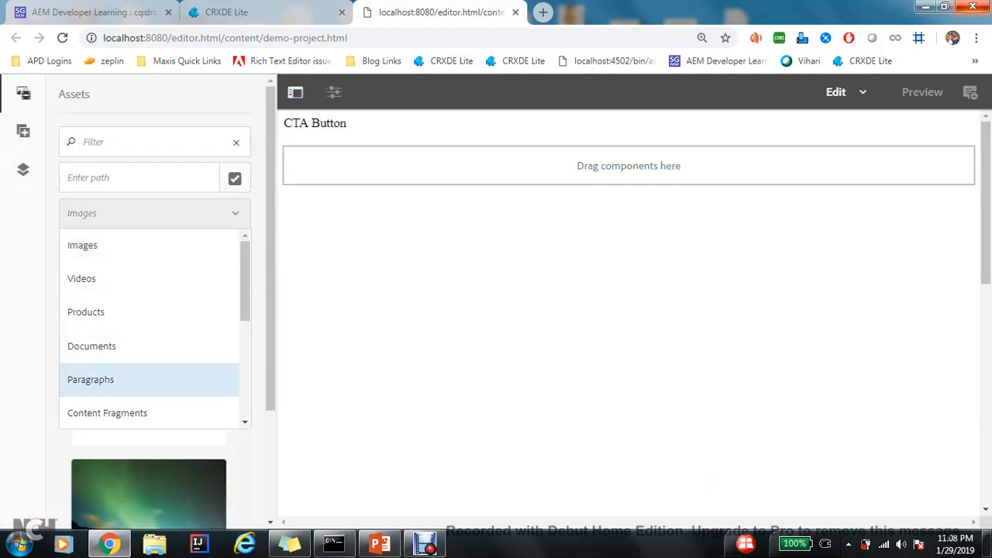
{"action": "scroll", "scroll_direction": "down", "scroll_amount": 3}
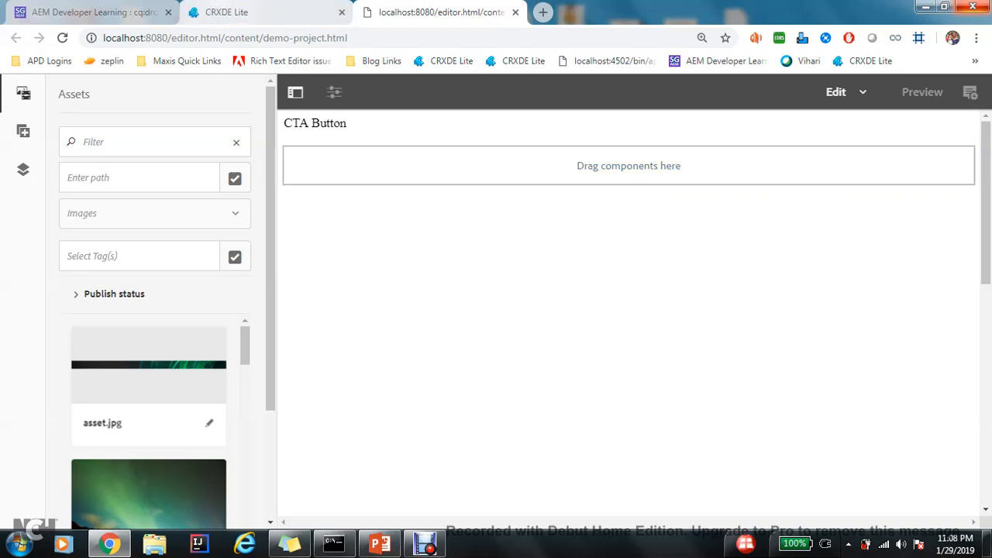
{"action": "left_click", "coordinate": [245, 13]}
{"action": "type", "text": "image"}
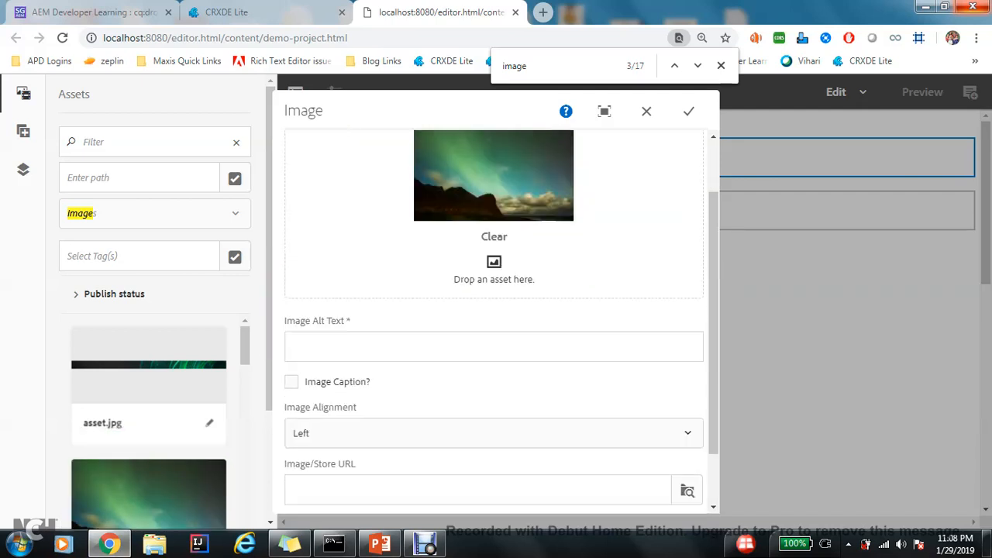
Step: Give the dropped aurora image the alt text SGAEM and confirm the component settings
{"action": "type", "text": "SGAEM"}
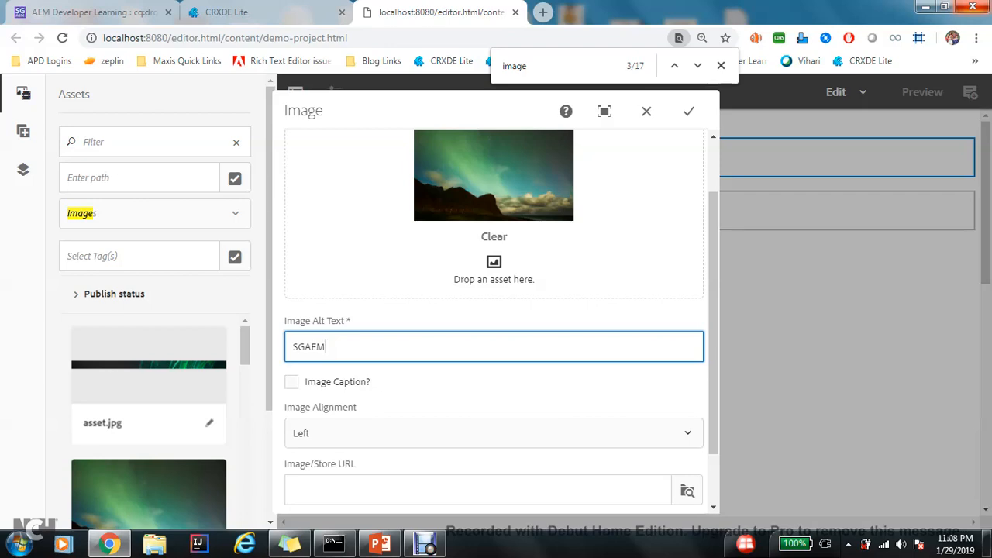
{"action": "left_click", "coordinate": [688, 112]}
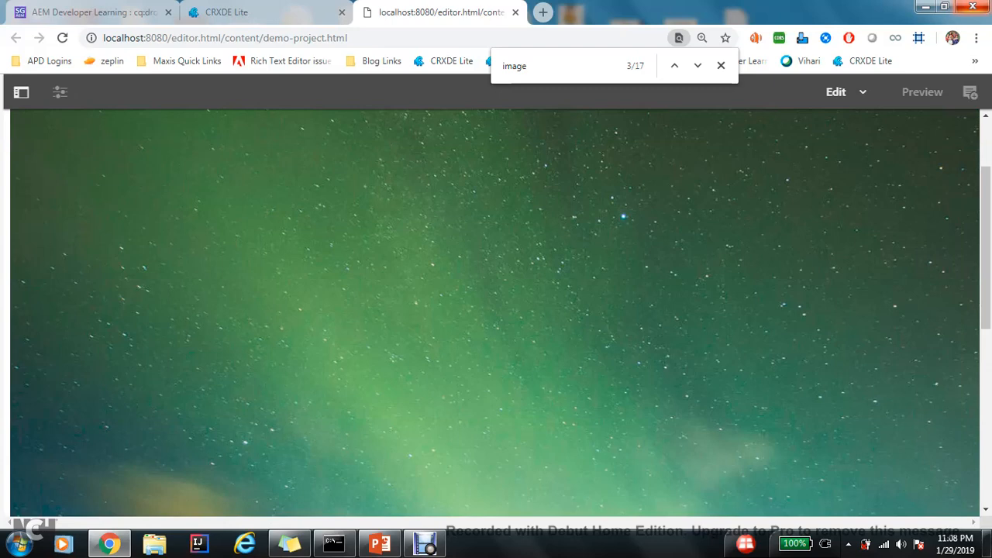
{"action": "left_click", "coordinate": [22, 93]}
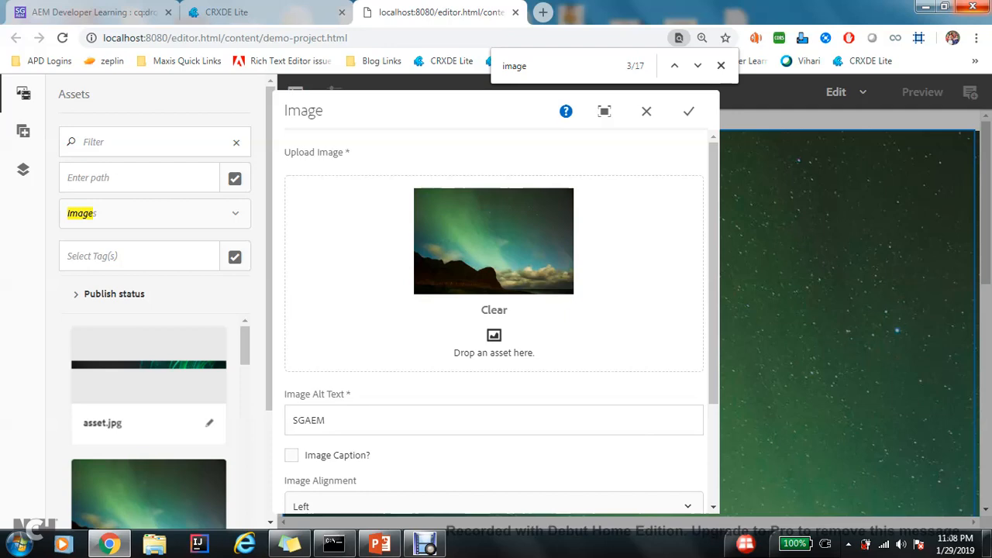
{"action": "left_click", "coordinate": [688, 112]}
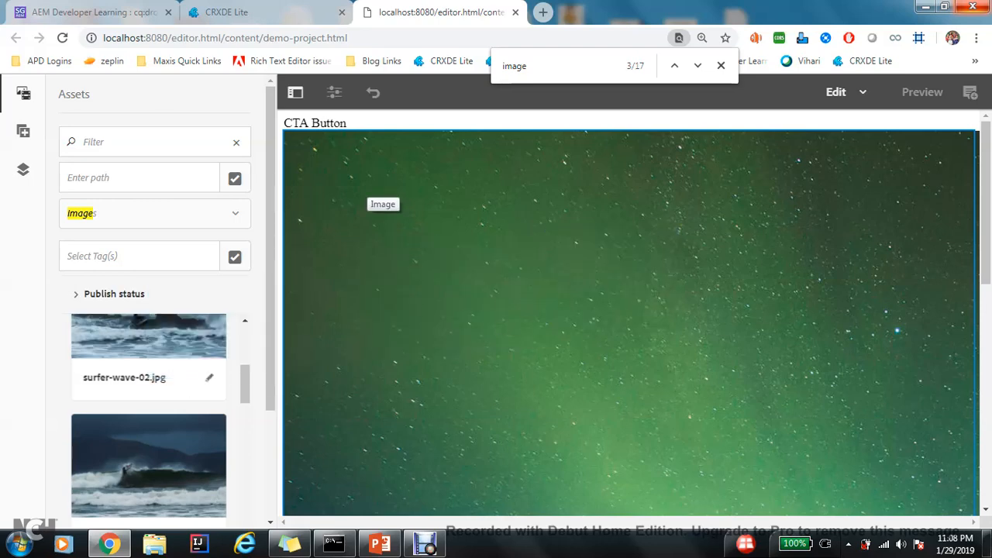
{"action": "left_click", "coordinate": [266, 12]}
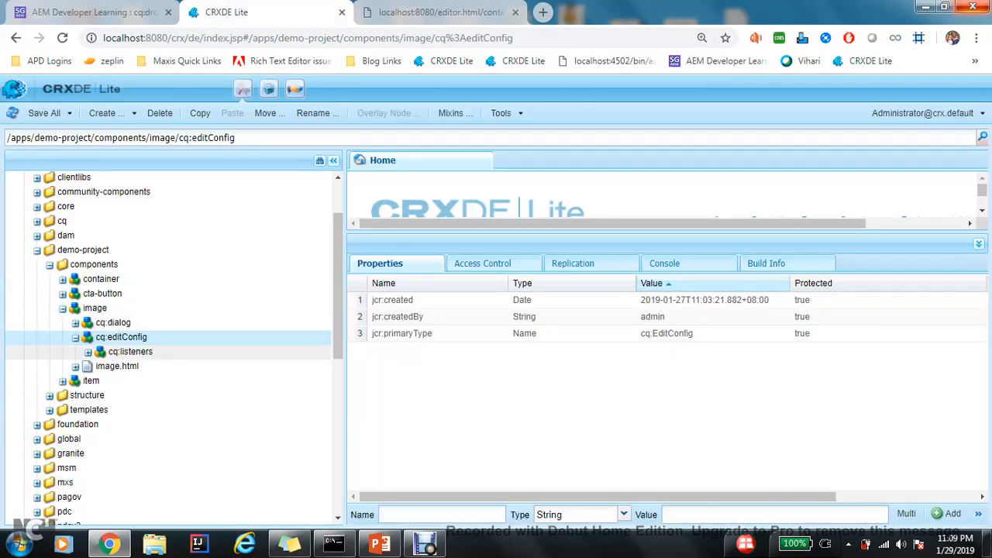
Step: Create a cq:dropTargets node under the image component's cq:editConfig
{"action": "right_click", "coordinate": [122, 337]}
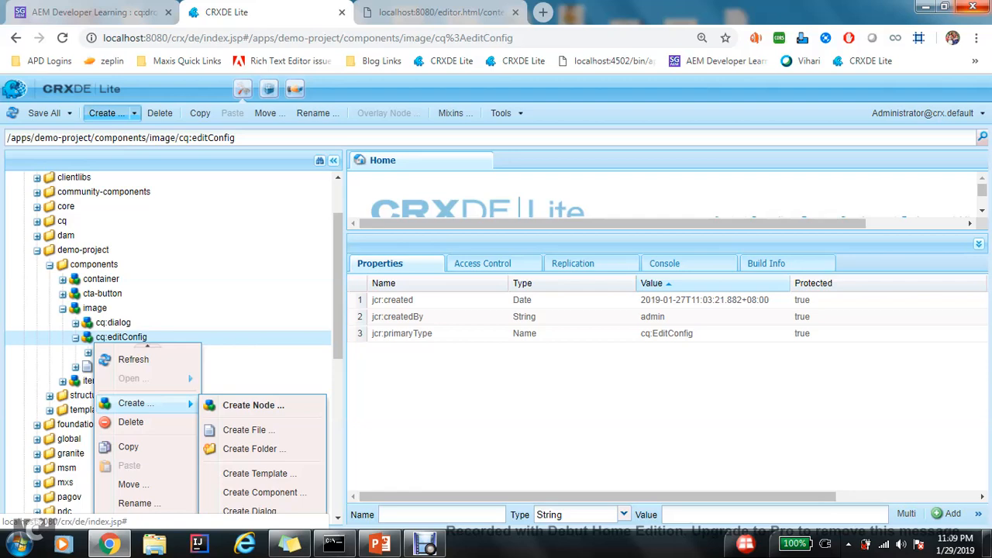
{"action": "left_click", "coordinate": [252, 406]}
{"action": "type", "text": "cq:drop"}
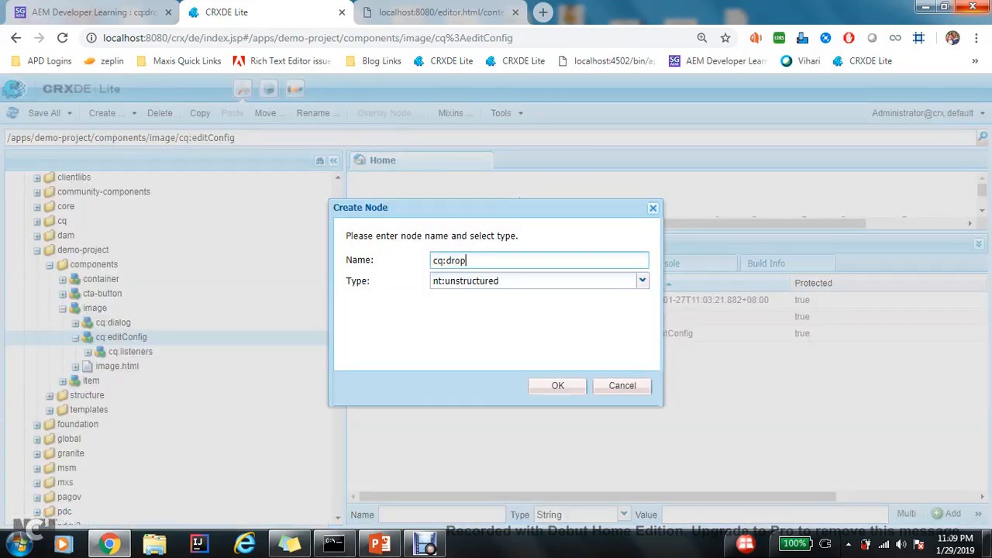
{"action": "type", "text": "Targets"}
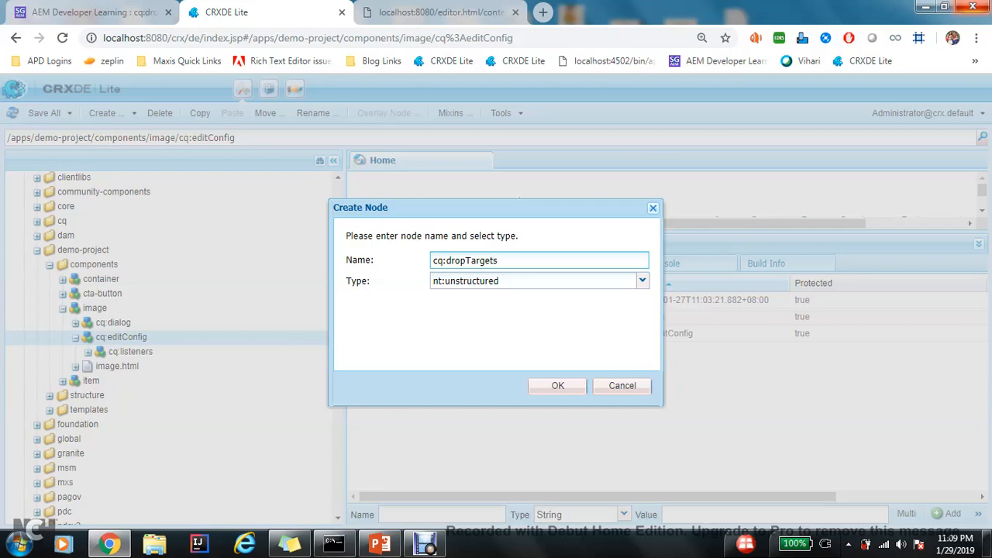
{"action": "left_click", "coordinate": [556, 386]}
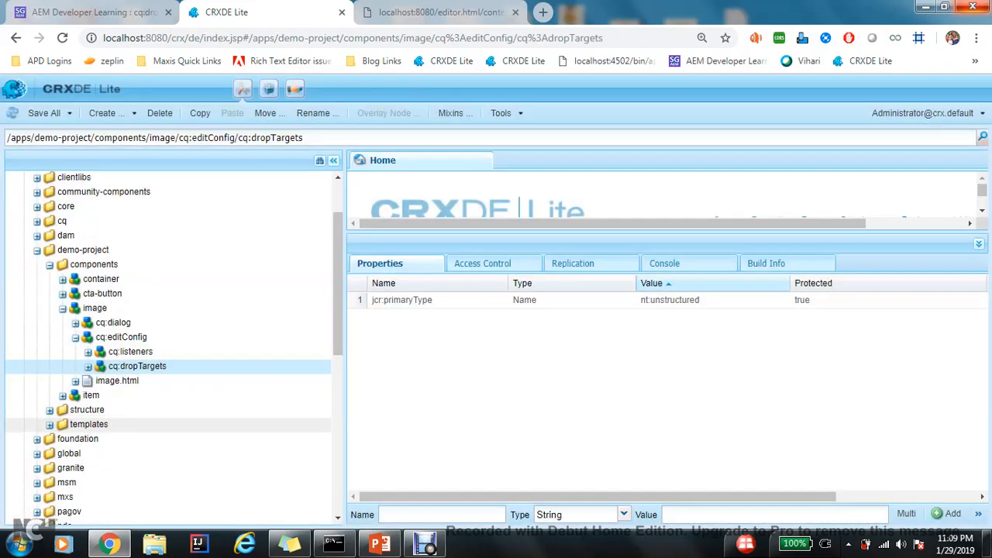
{"action": "scroll", "scroll_direction": "down", "scroll_amount": 3}
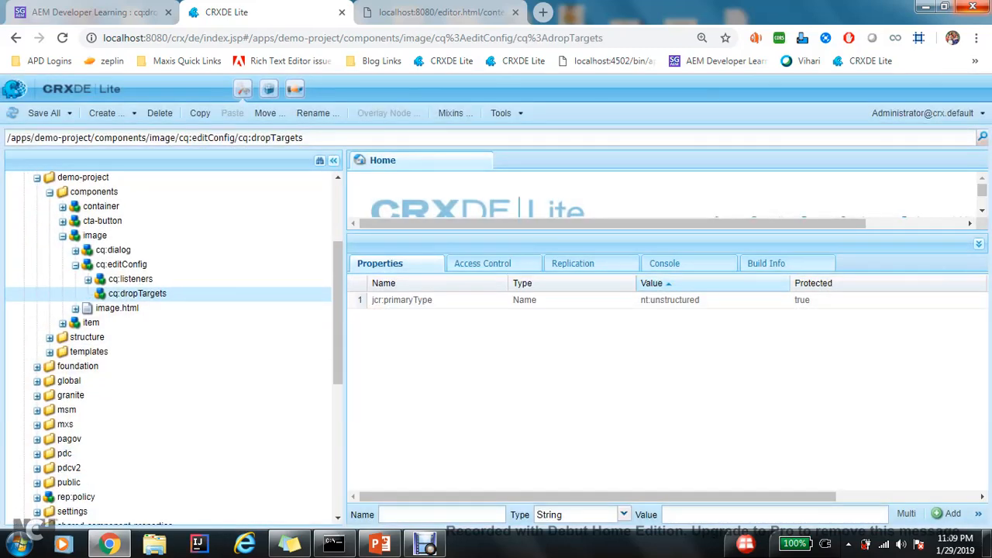
{"action": "mouse_move", "coordinate": [140, 293]}
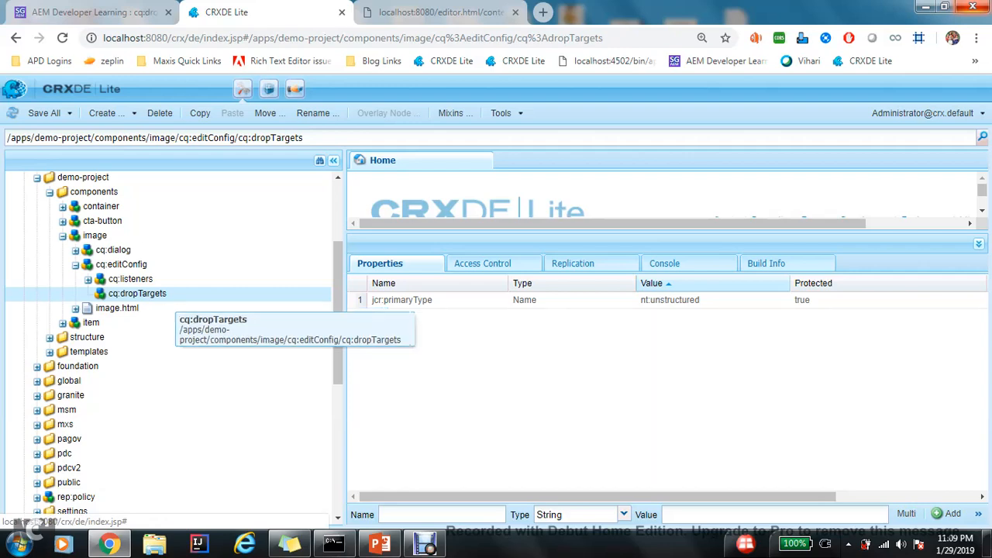
Step: Create a child node named image under cq:dropTargets, then recheck the article's example
{"action": "right_click", "coordinate": [140, 293]}
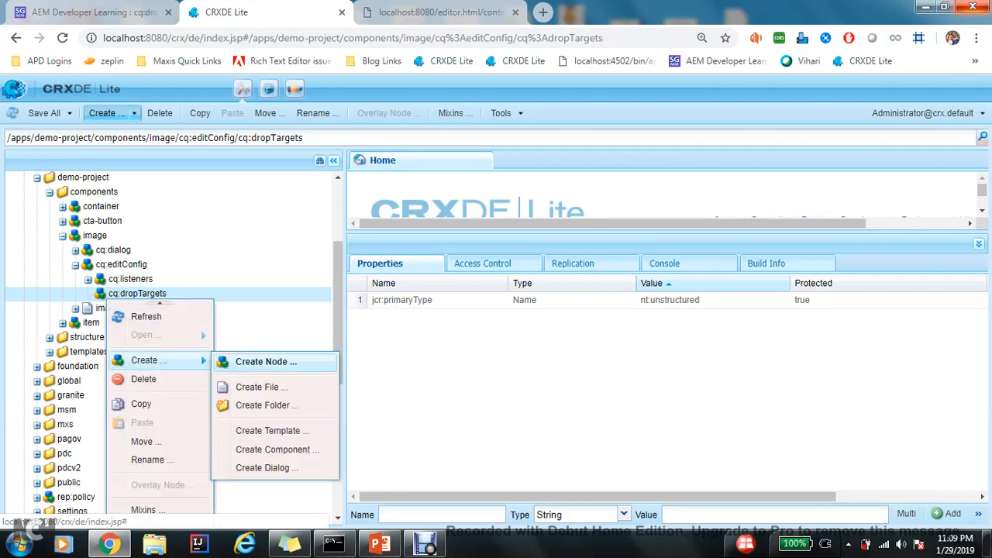
{"action": "left_click", "coordinate": [266, 361]}
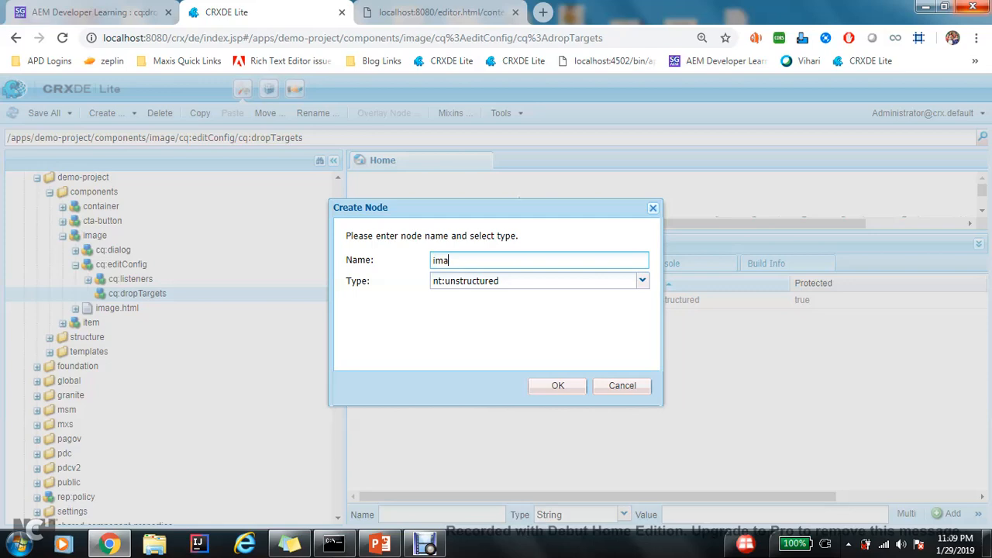
{"action": "left_click", "coordinate": [557, 384]}
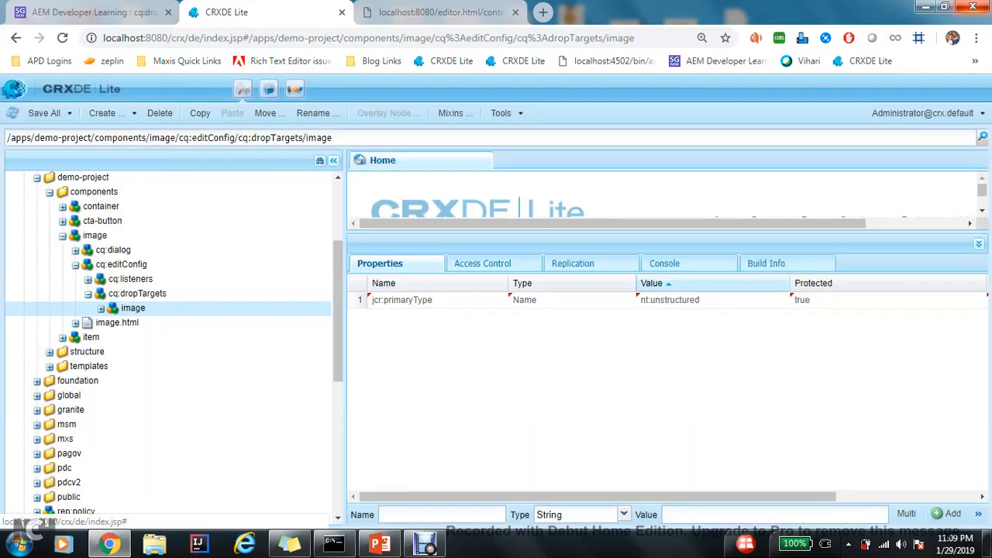
{"action": "left_click", "coordinate": [93, 13]}
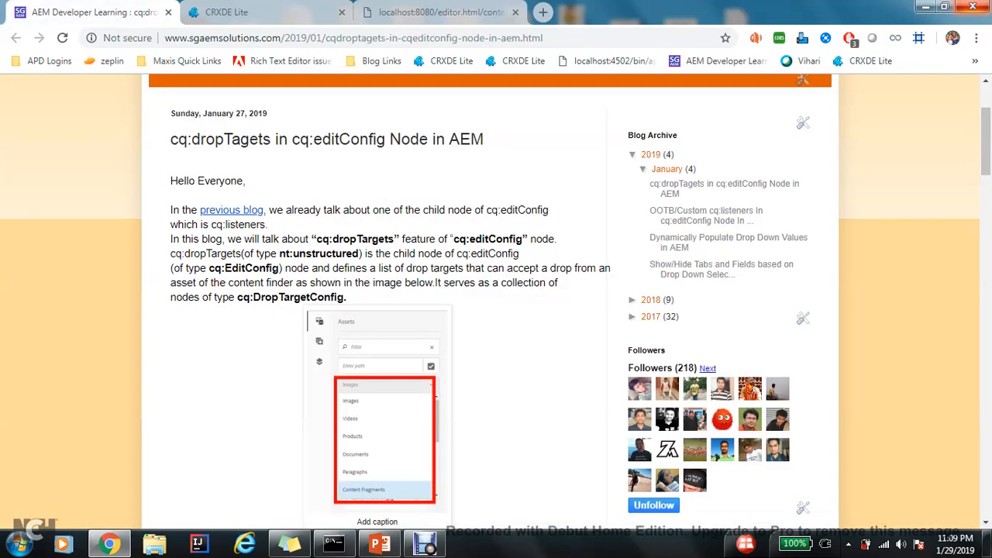
{"action": "scroll", "scroll_direction": "down", "scroll_amount": 3}
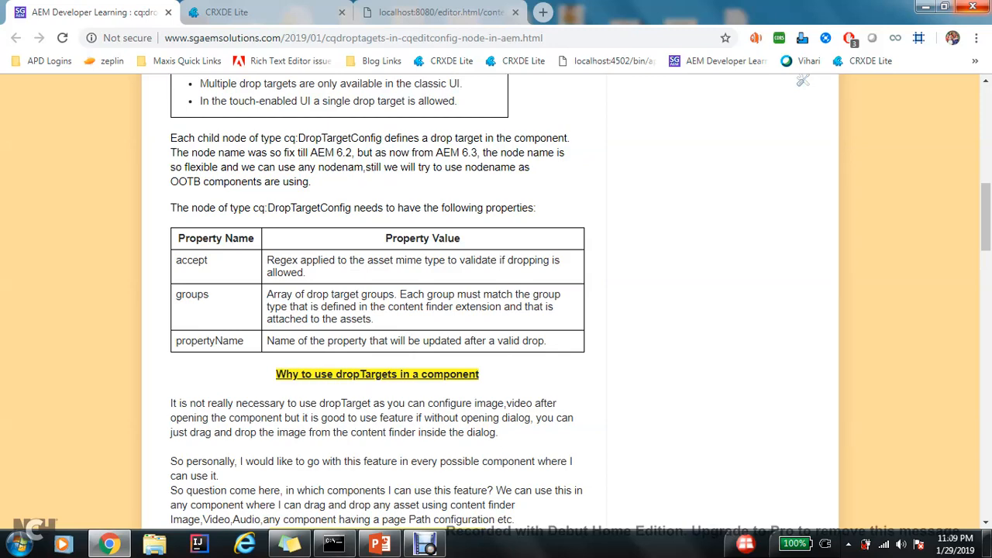
{"action": "scroll", "scroll_direction": "down", "scroll_amount": 3}
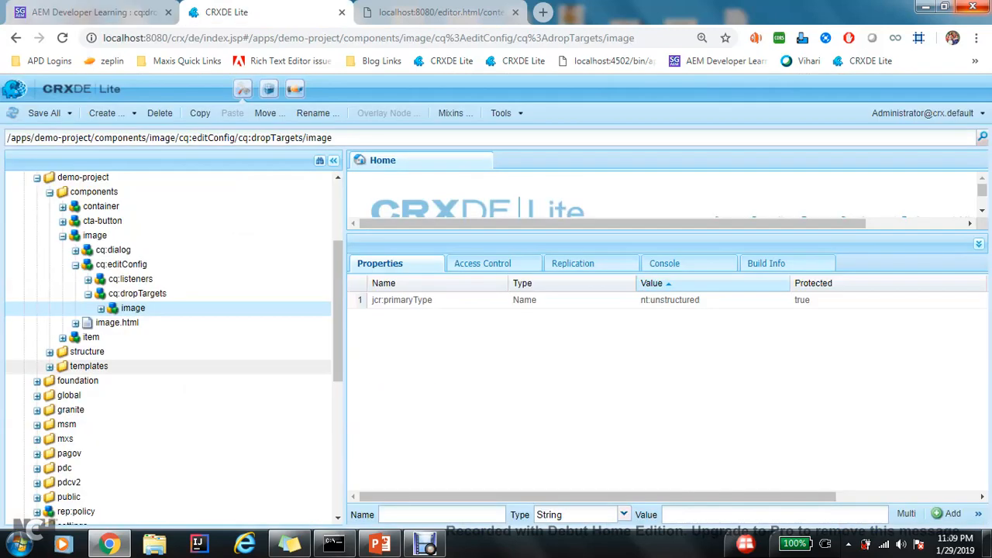
Step: Add a multi-value accept property with value image/.* to the image drop target
{"action": "type", "text": "accept"}
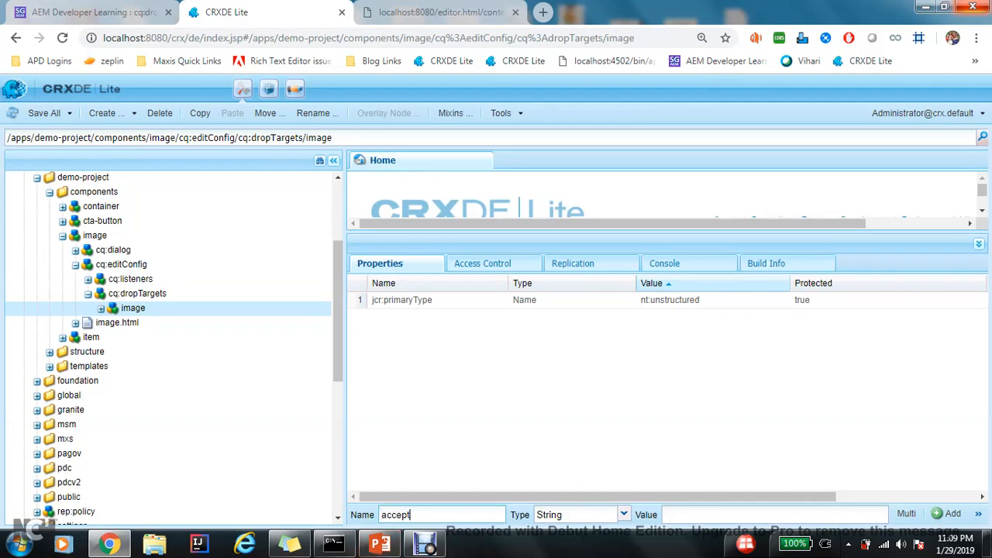
{"action": "left_click", "coordinate": [93, 13]}
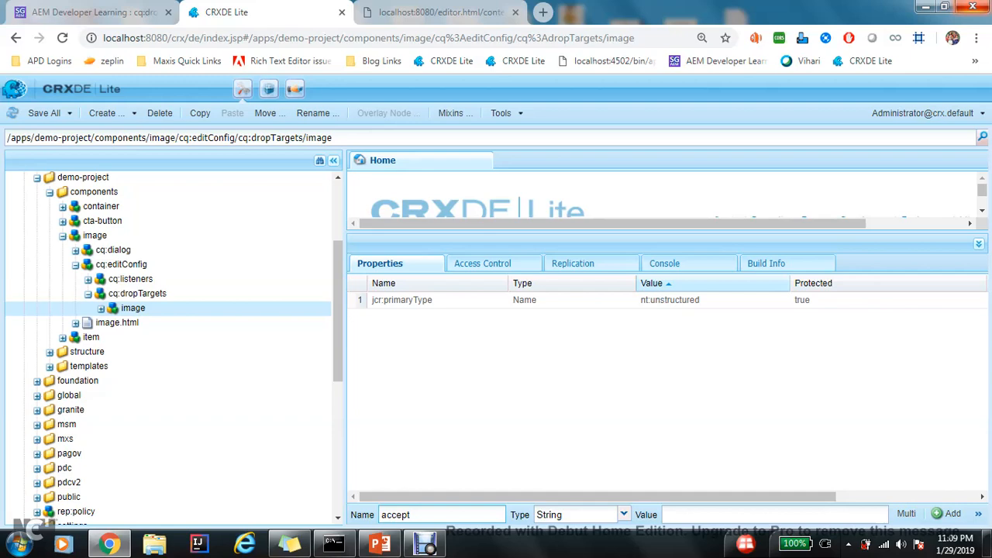
{"action": "type", "text": "image/.*]"}
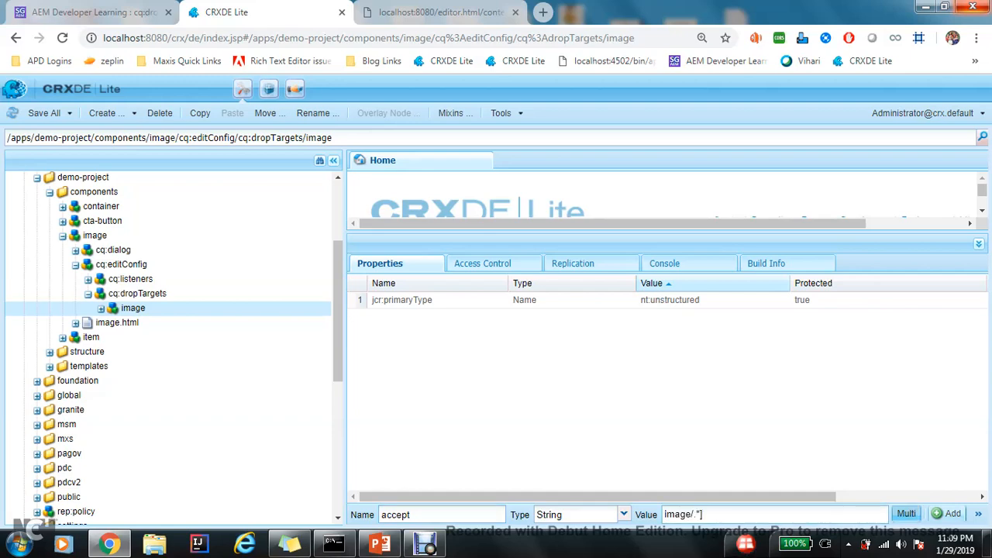
{"action": "left_click", "coordinate": [946, 513]}
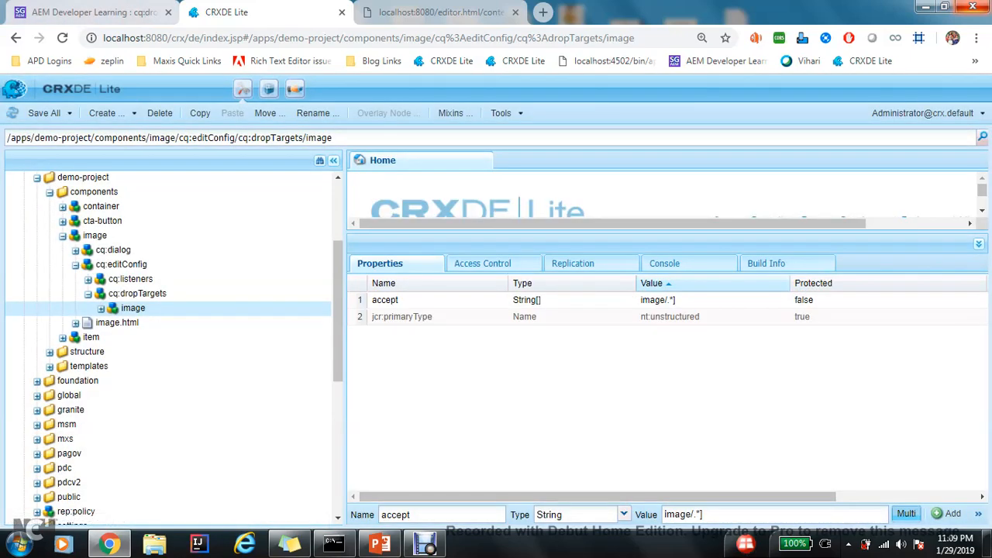
Step: Add a multi-value groups property set to media, following the article's example
{"action": "left_click", "coordinate": [93, 13]}
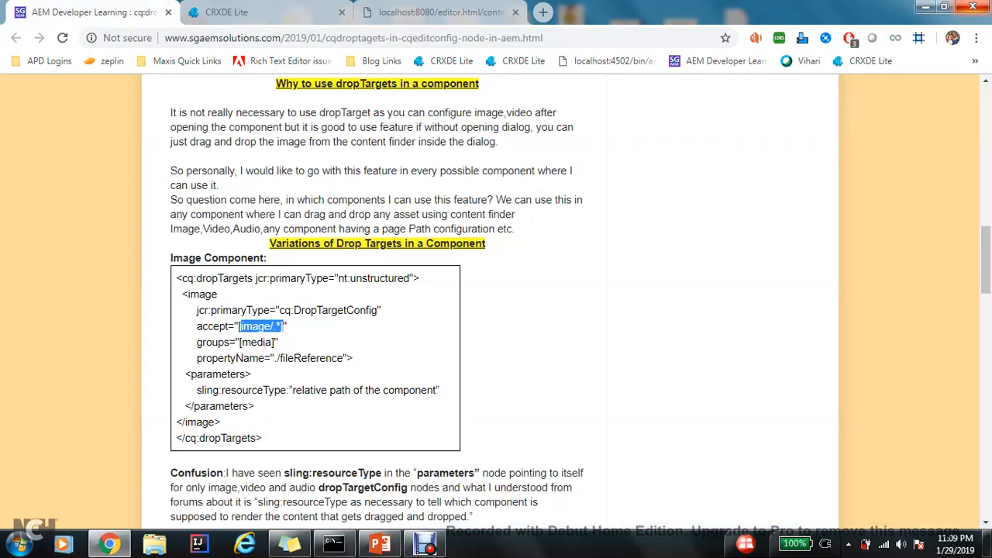
{"action": "left_click", "coordinate": [265, 12]}
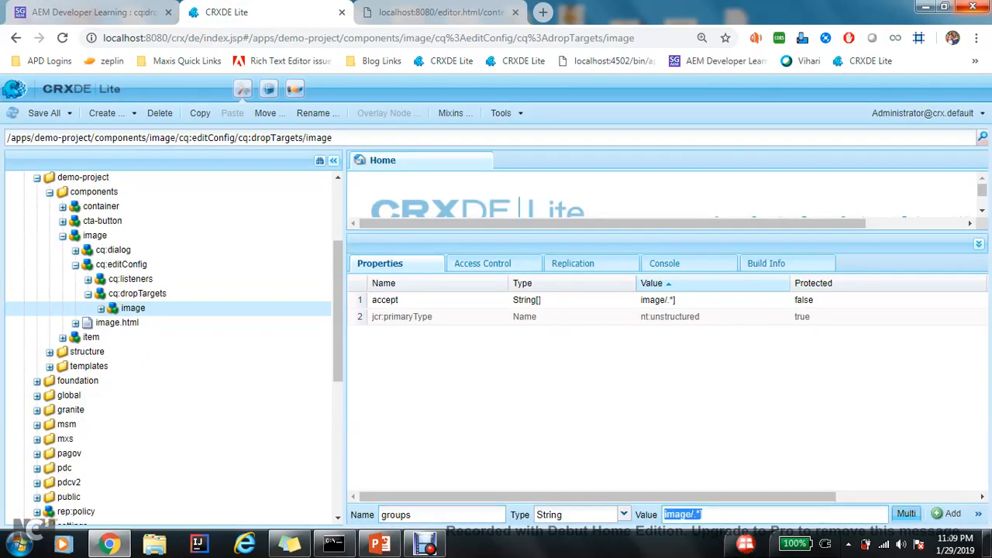
{"action": "type", "text": "media"}
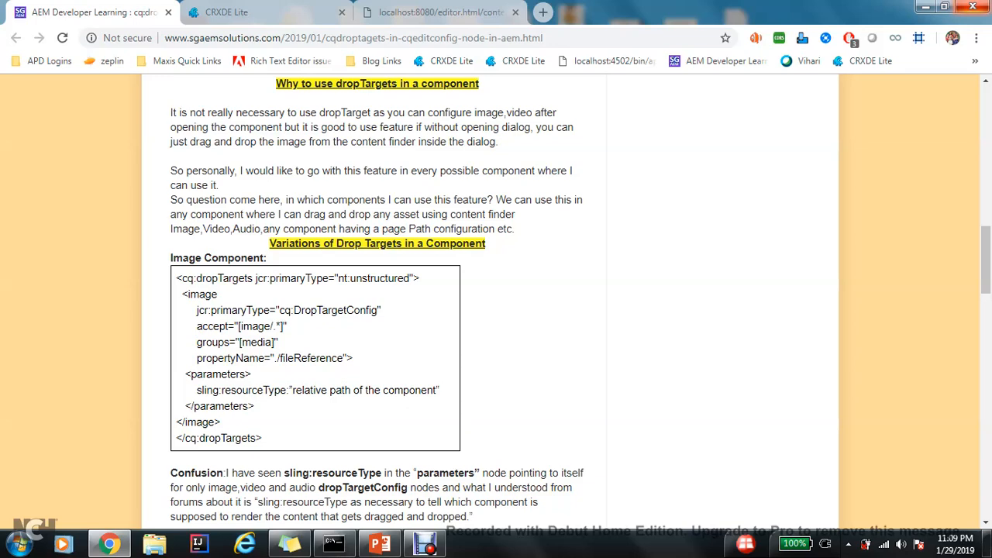
{"action": "left_click", "coordinate": [226, 13]}
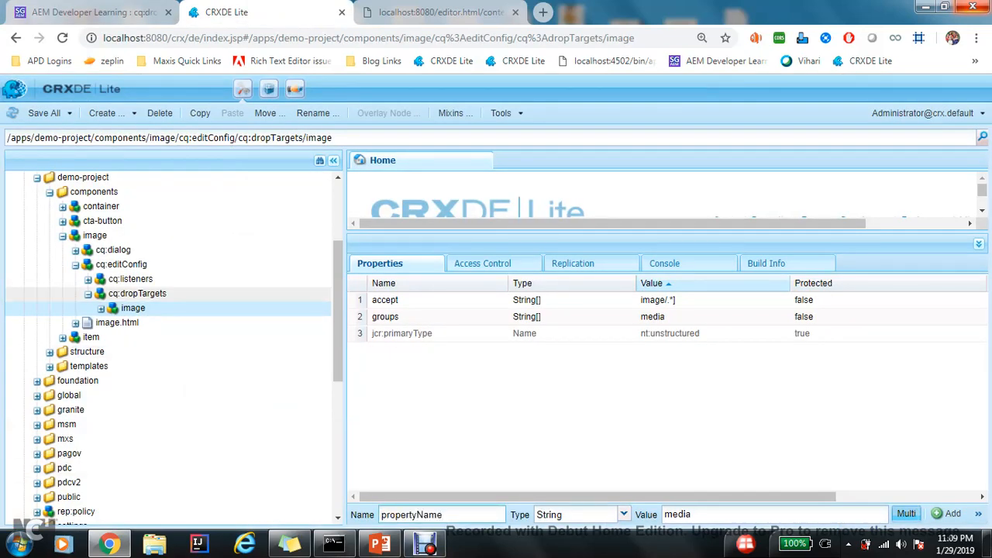
{"action": "left_click", "coordinate": [112, 249]}
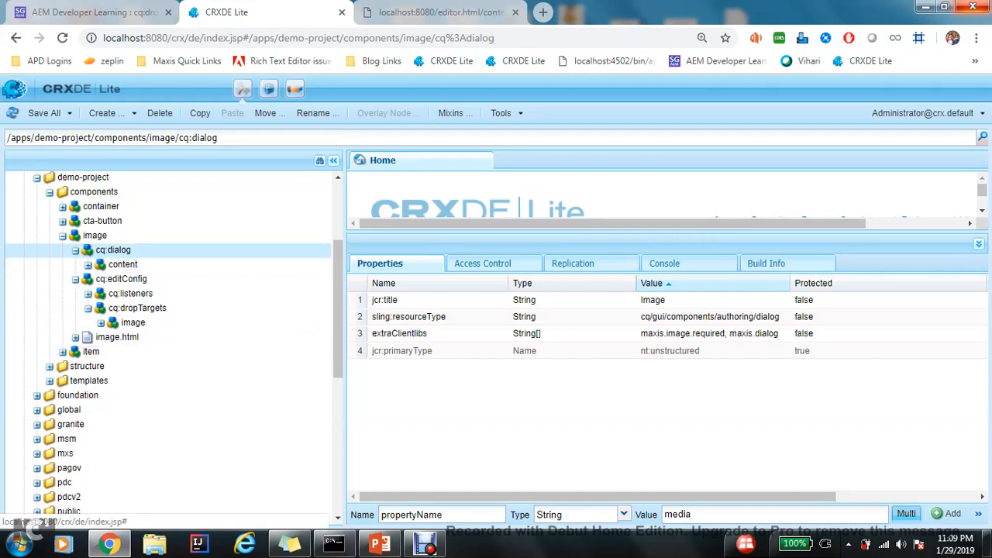
Step: Look up the fileReferenceParameter on the cq:dialog image upload field
{"action": "left_click", "coordinate": [122, 263]}
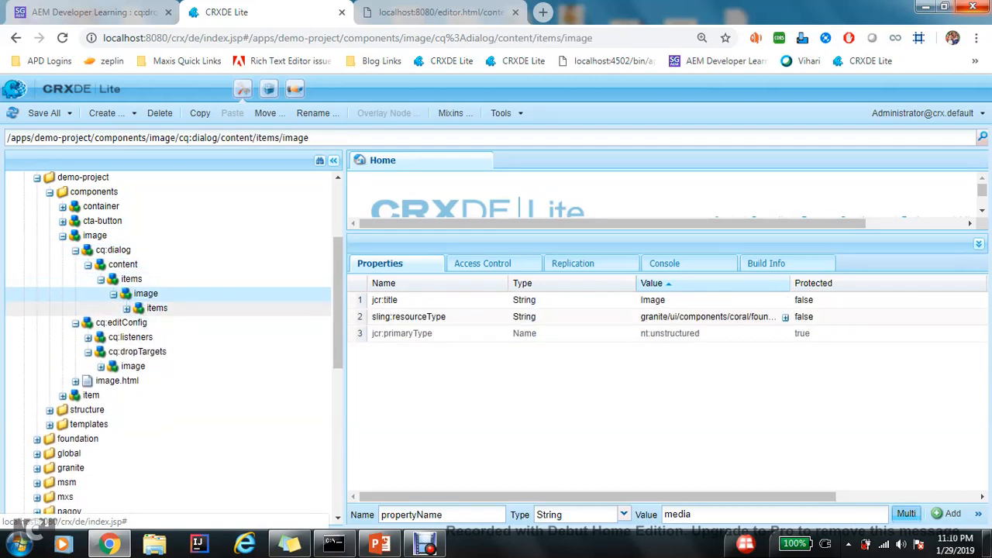
{"action": "left_click", "coordinate": [157, 307]}
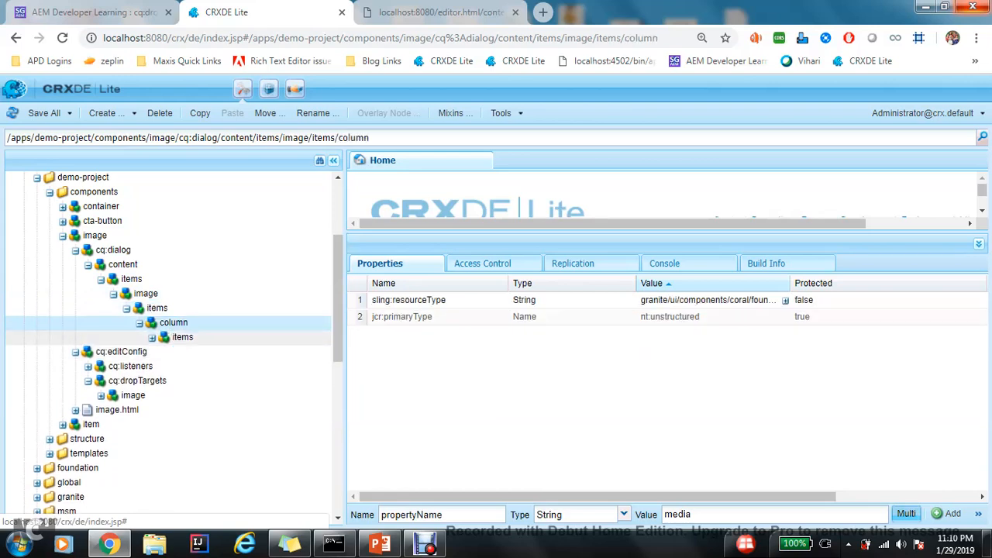
{"action": "left_click", "coordinate": [197, 350]}
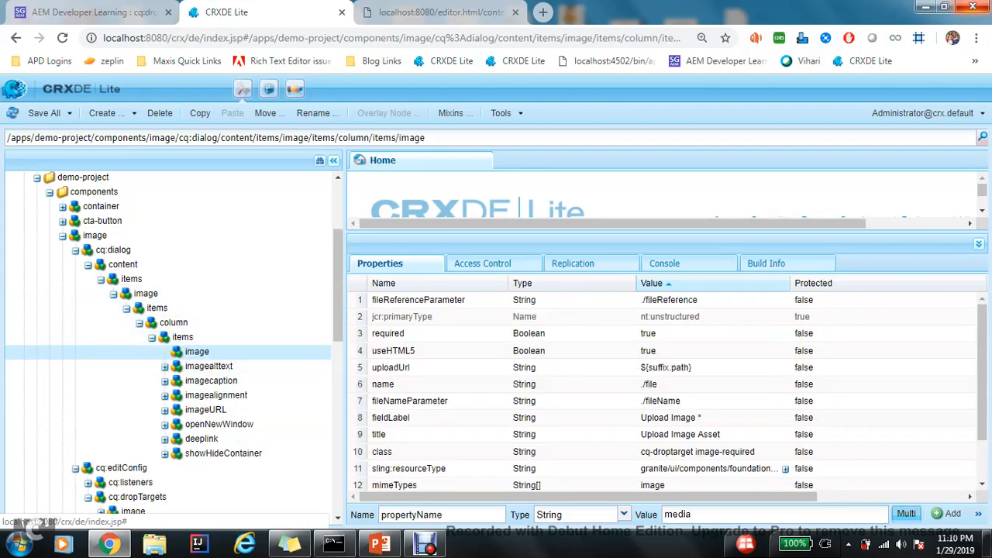
{"action": "double_click", "coordinate": [668, 301]}
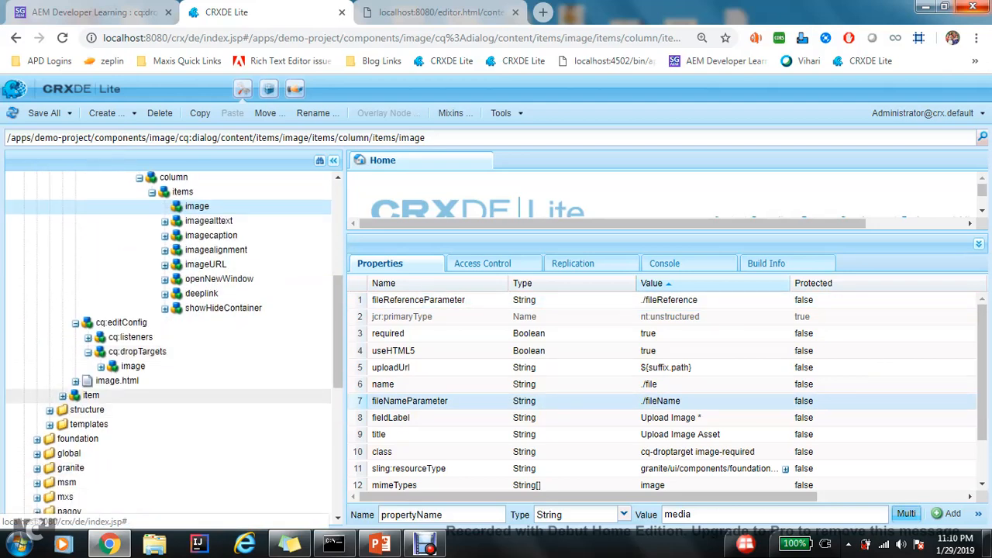
{"action": "left_click", "coordinate": [134, 365]}
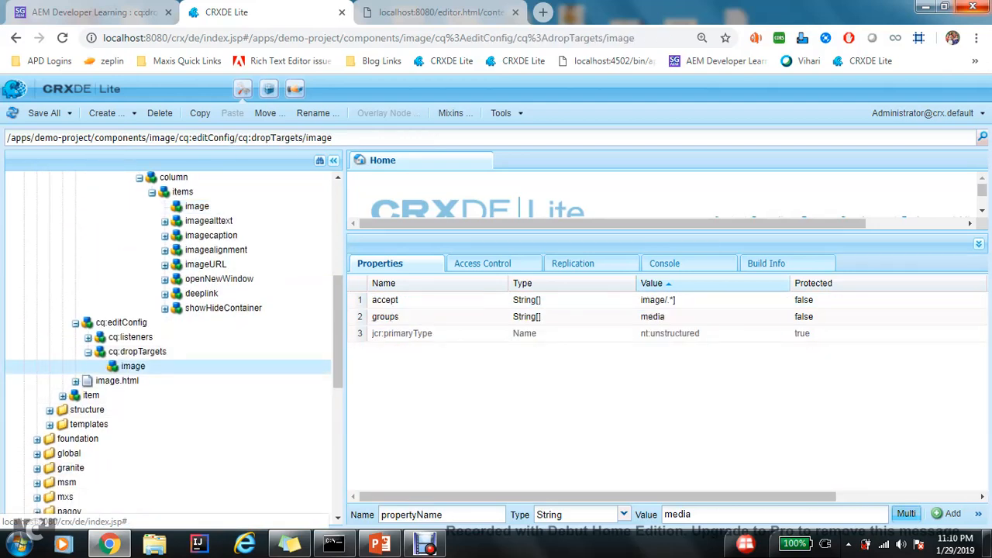
Step: Add propertyName ./fileReference to the drop target and correct its accept value to image/.*
{"action": "type", "text": "./fileReference"}
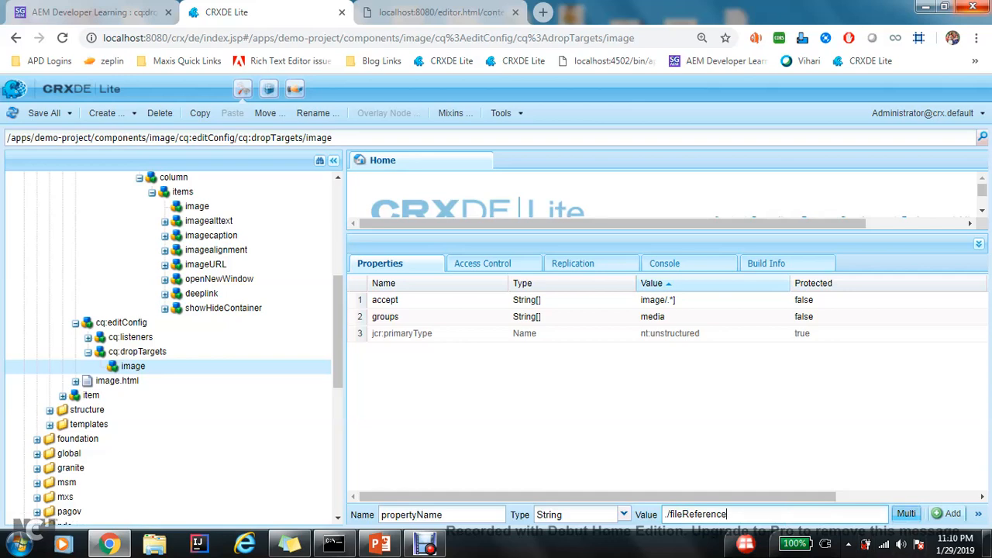
{"action": "left_click", "coordinate": [952, 513]}
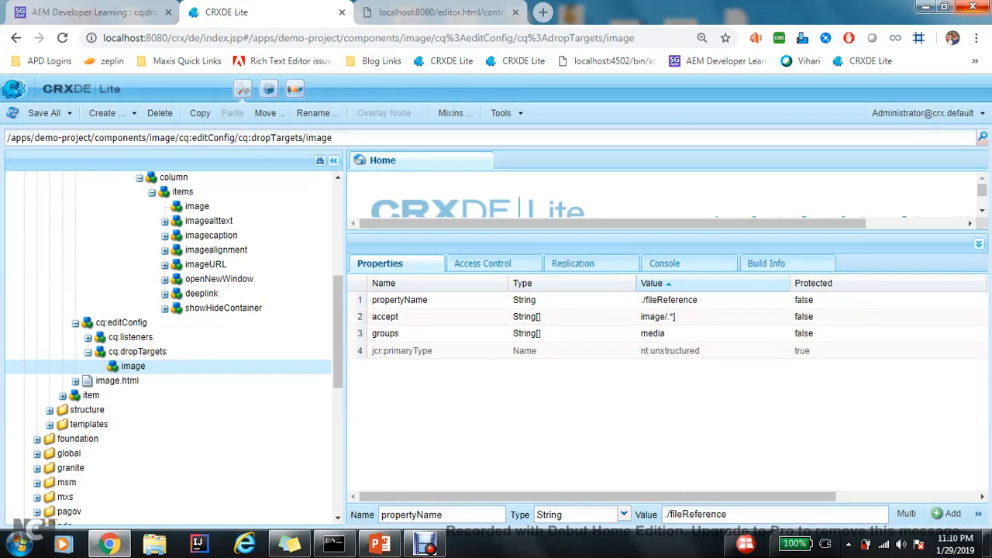
{"action": "double_click", "coordinate": [657, 316]}
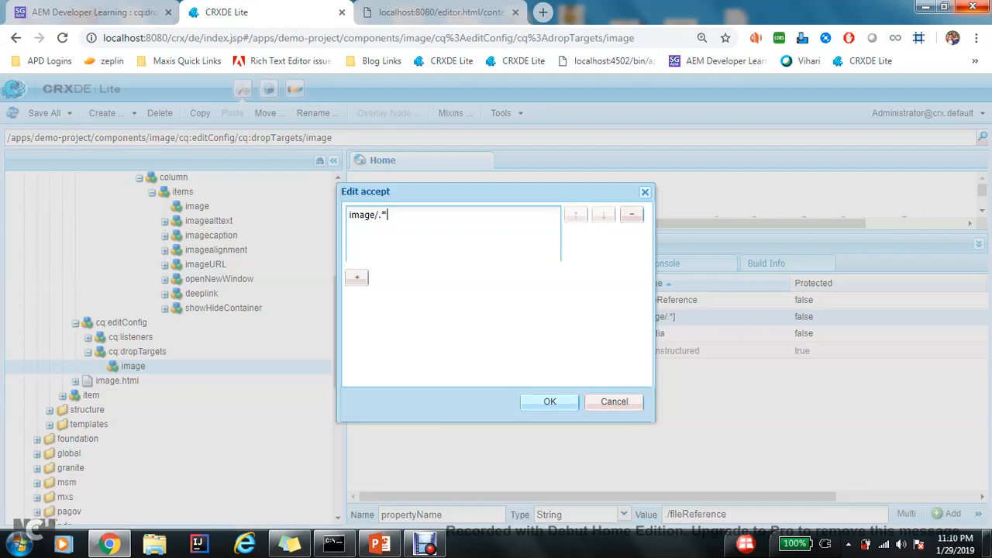
{"action": "left_click", "coordinate": [548, 401]}
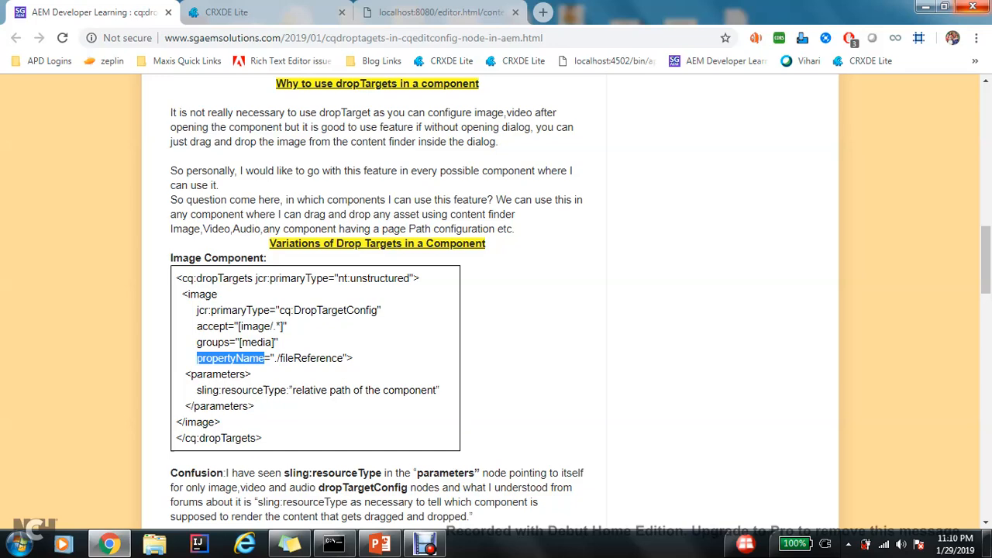
{"action": "left_click", "coordinate": [248, 12]}
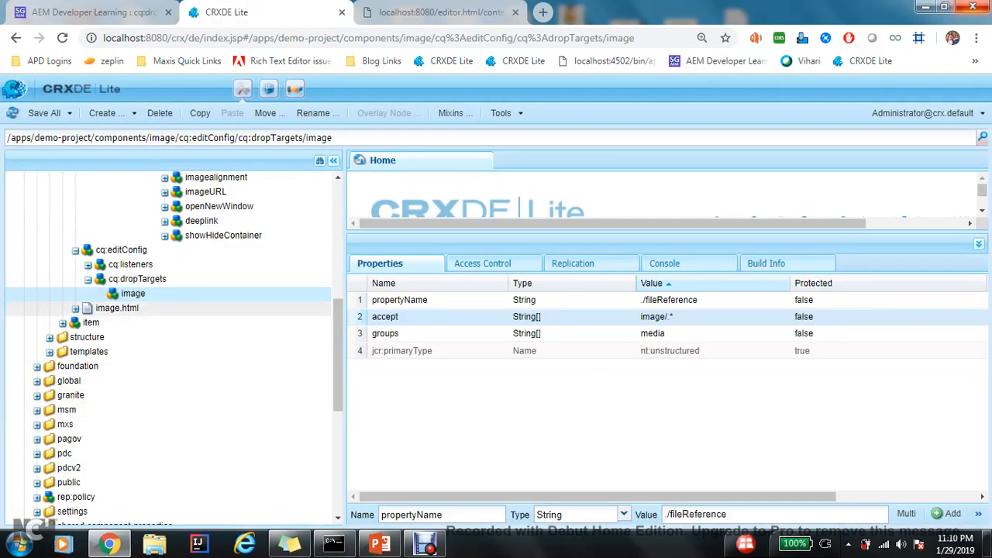
Step: Create a parameters node under the image drop target and start its sling:resourceType from /apps/demo-project/components/image
{"action": "right_click", "coordinate": [133, 293]}
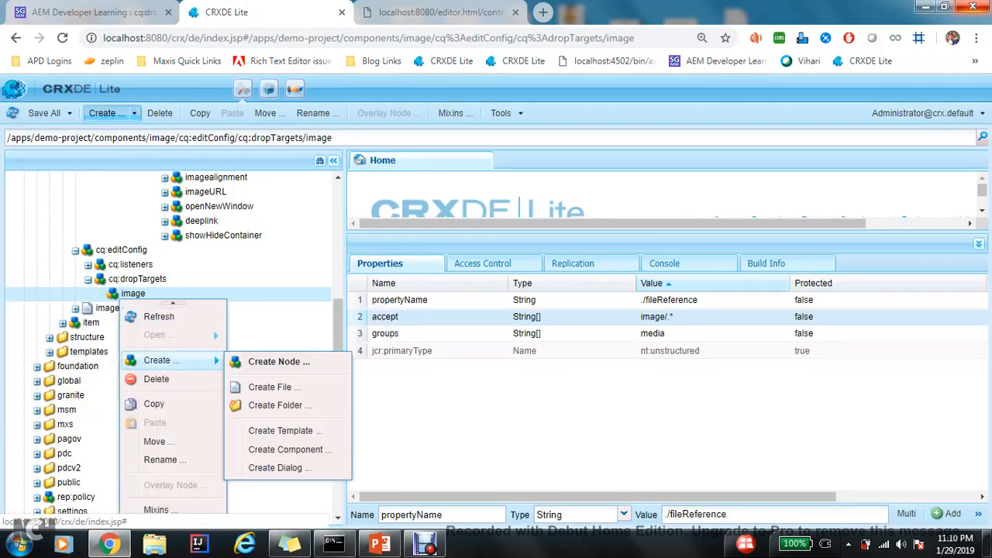
{"action": "left_click", "coordinate": [278, 362]}
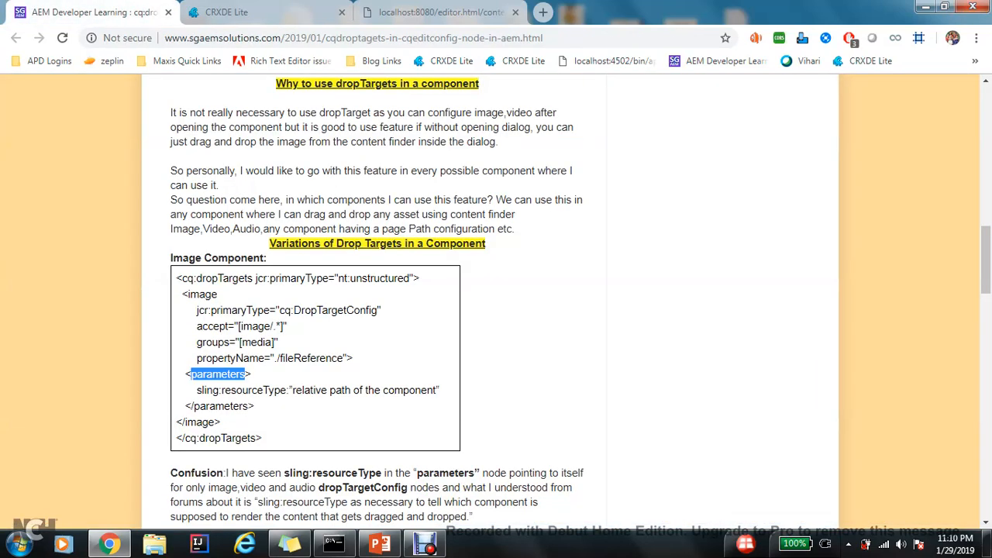
{"action": "double_click", "coordinate": [240, 391]}
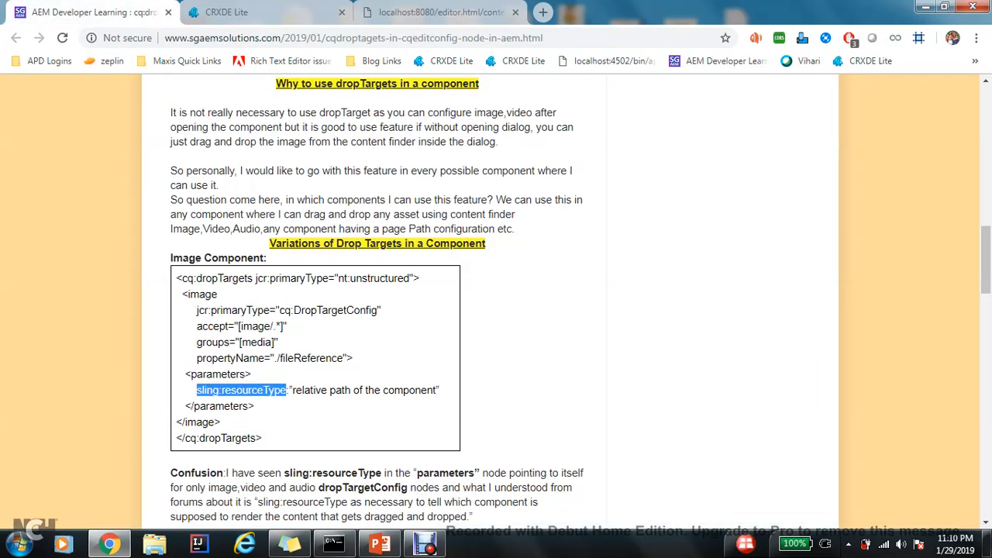
{"action": "left_click", "coordinate": [240, 12]}
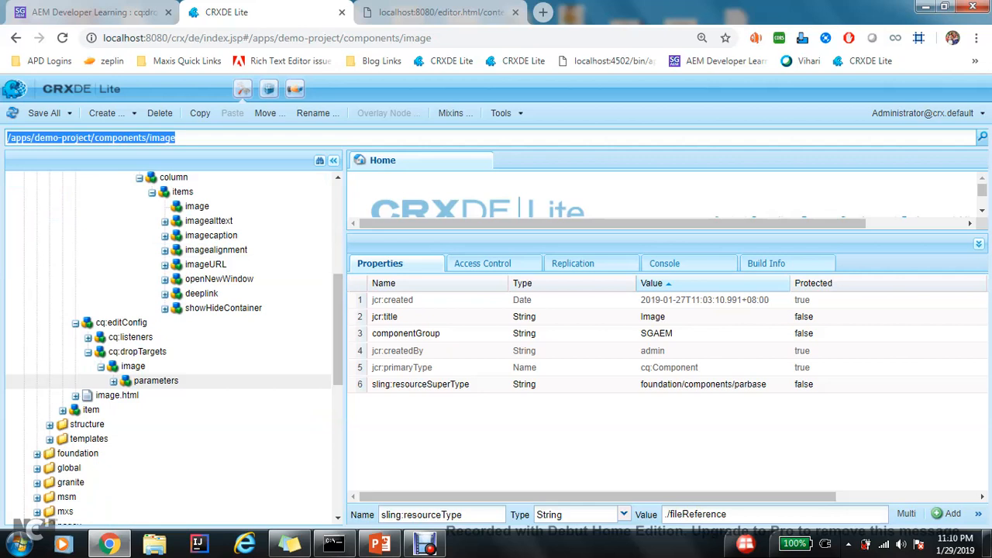
{"action": "left_click", "coordinate": [155, 381]}
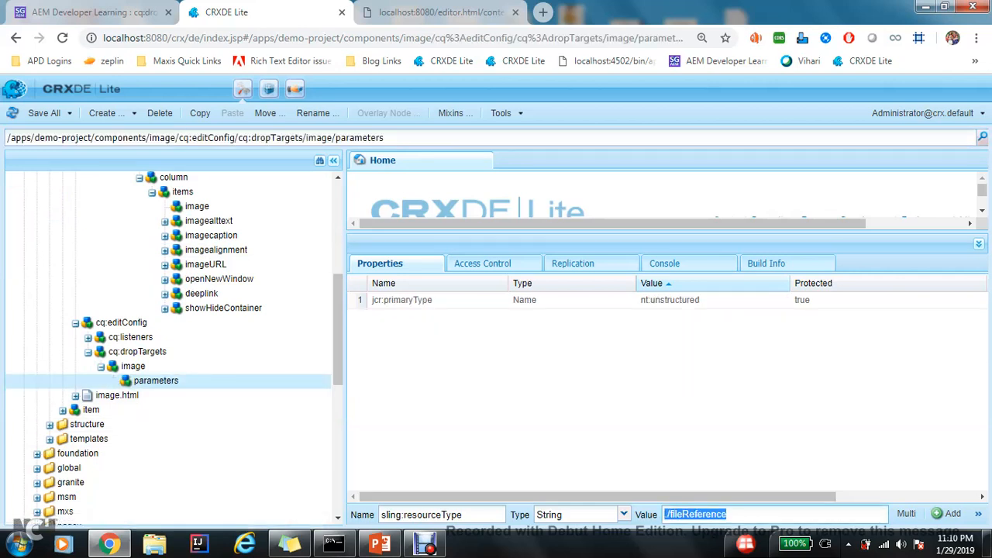
{"action": "type", "text": "/apps/demo-project/components/image"}
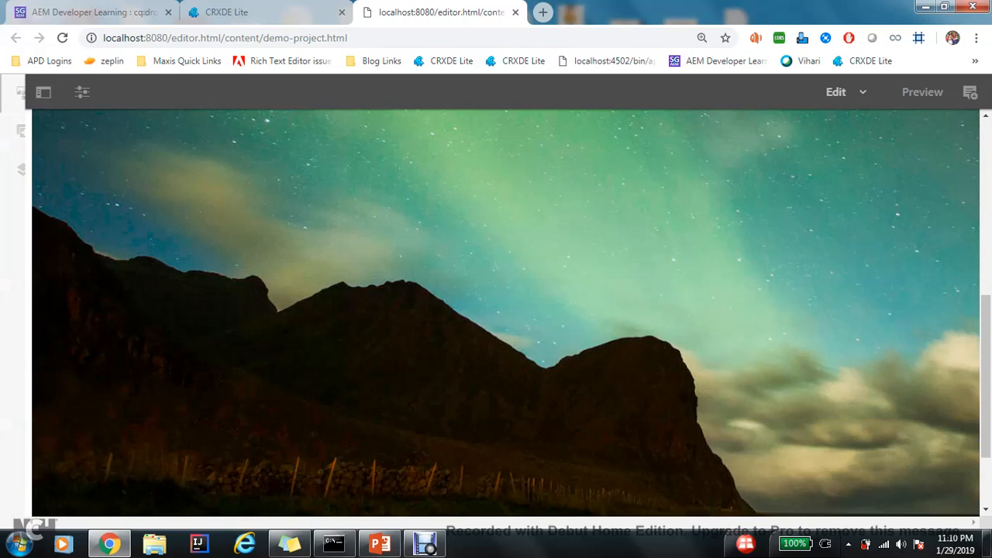
Step: Drag the camping photo from the Assets panel onto the image component, then return to the drop target node
{"action": "left_click", "coordinate": [22, 93]}
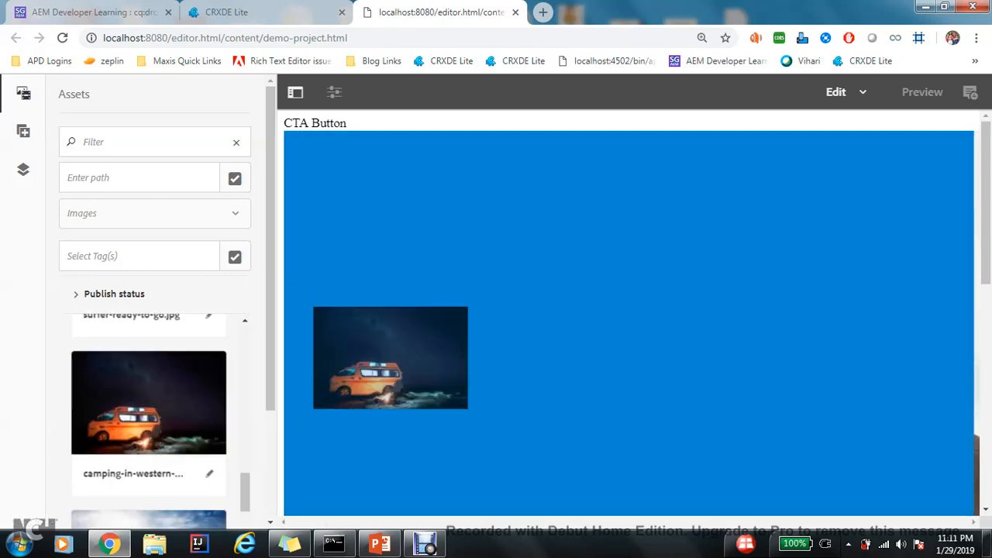
{"action": "left_click", "coordinate": [224, 13]}
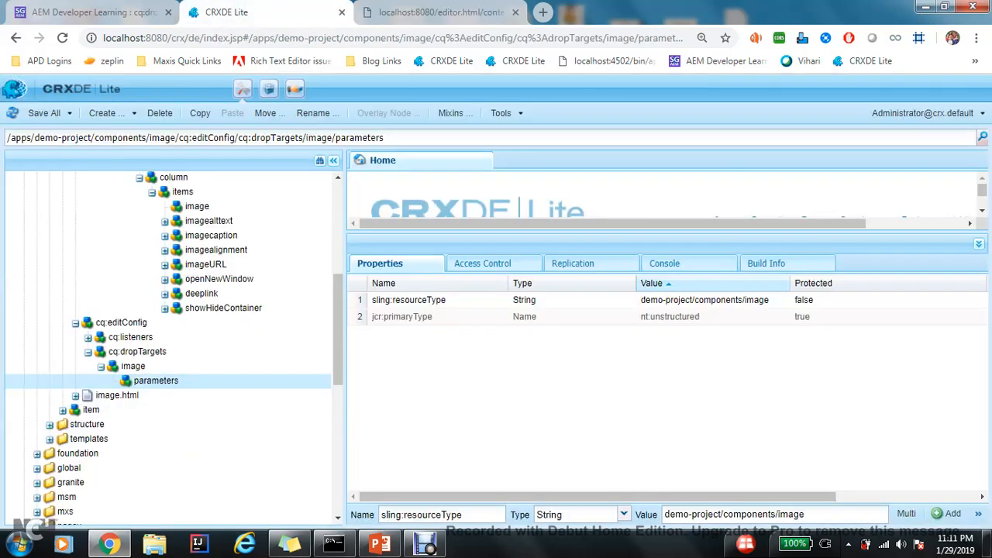
{"action": "left_click", "coordinate": [133, 366]}
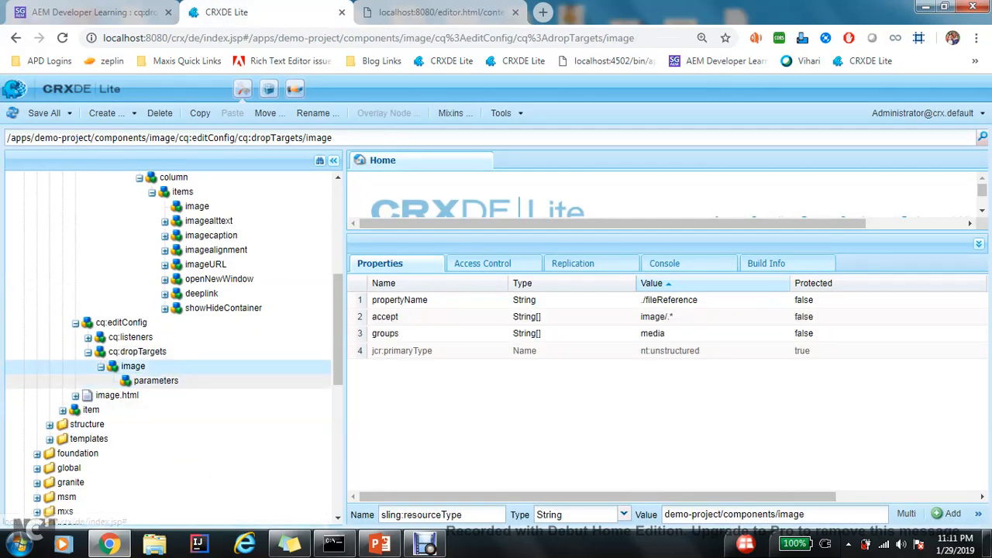
{"action": "mouse_move", "coordinate": [133, 366]}
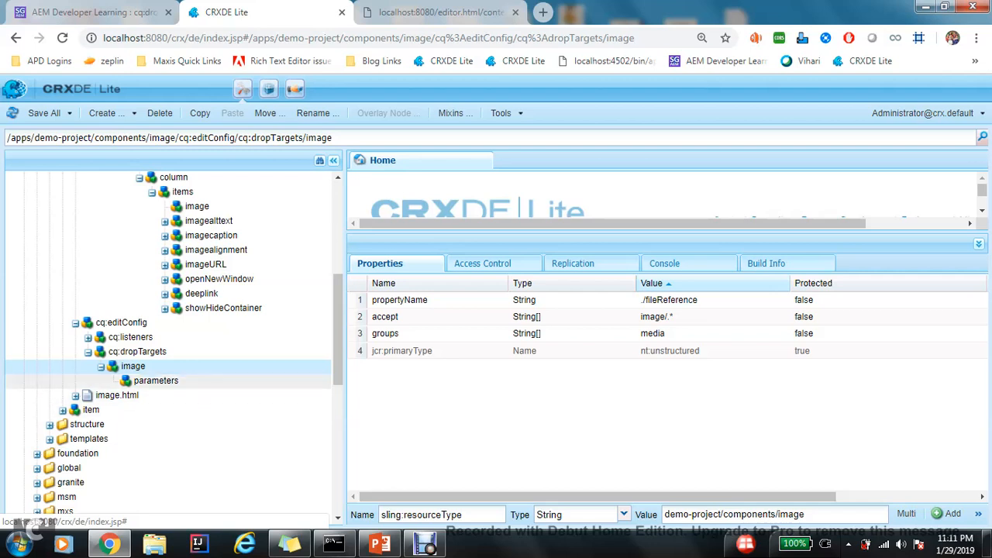
Step: Set the parameters node's sling:resourceType to demo-project/components/image and save
{"action": "left_click", "coordinate": [155, 382]}
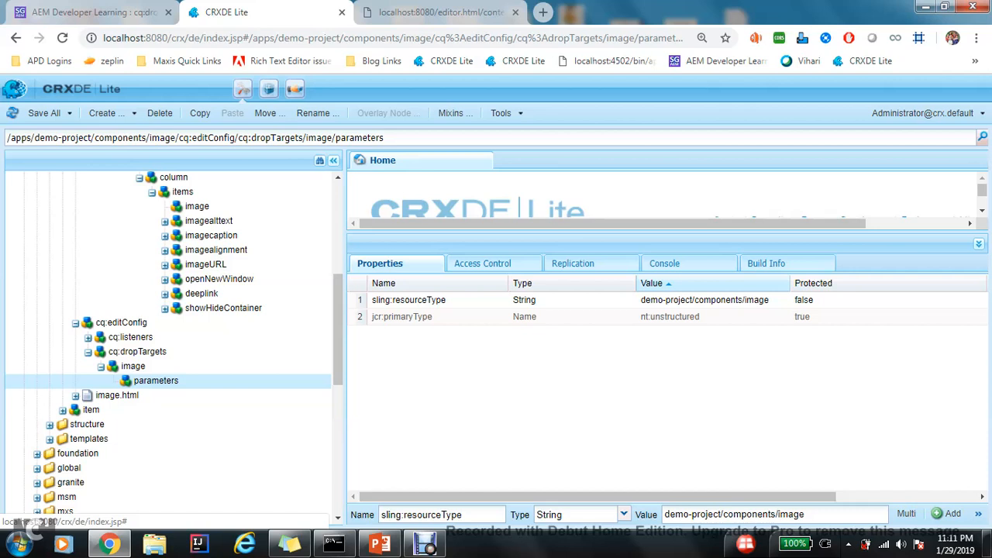
{"action": "mouse_move", "coordinate": [155, 381]}
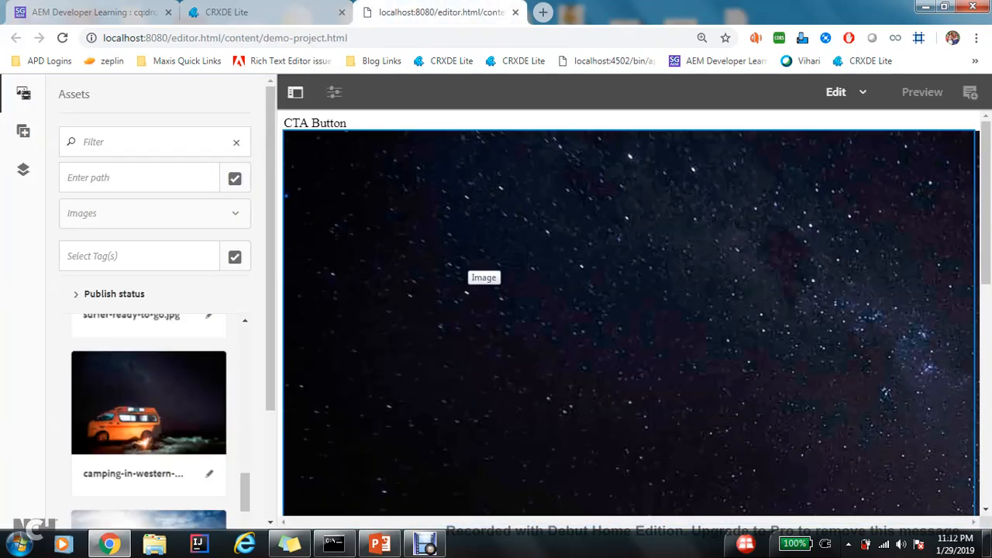
{"action": "left_click", "coordinate": [483, 276]}
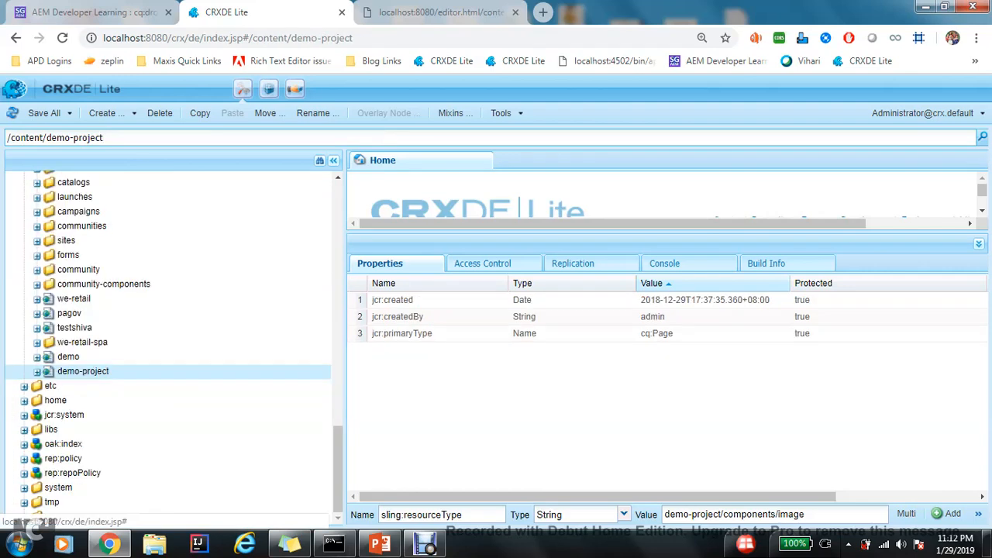
Step: Copy imageAltText from the page's saved image node and add it to parameters as SGAEM1234
{"action": "left_click", "coordinate": [37, 372]}
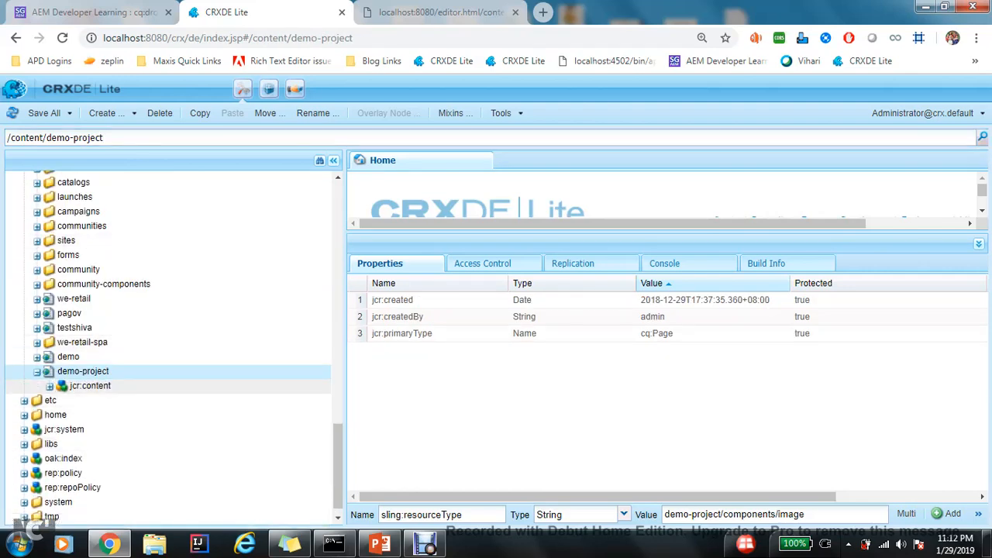
{"action": "left_click", "coordinate": [107, 429]}
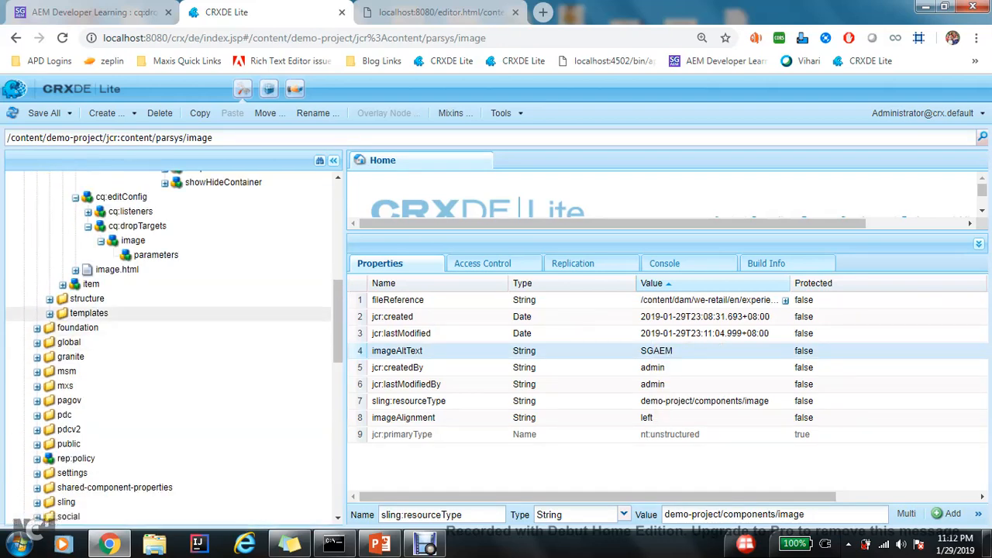
{"action": "right_click", "coordinate": [155, 328]}
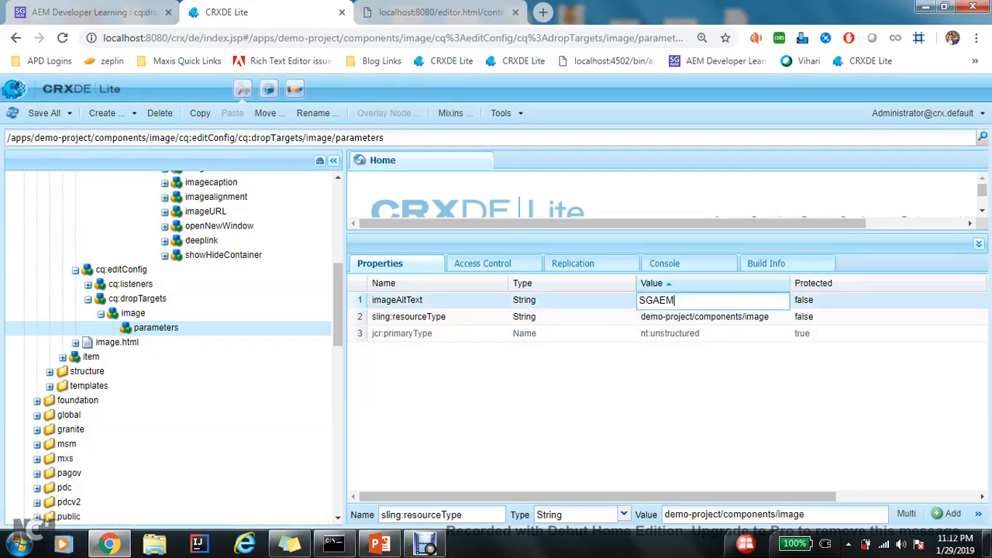
{"action": "type", "text": "1234"}
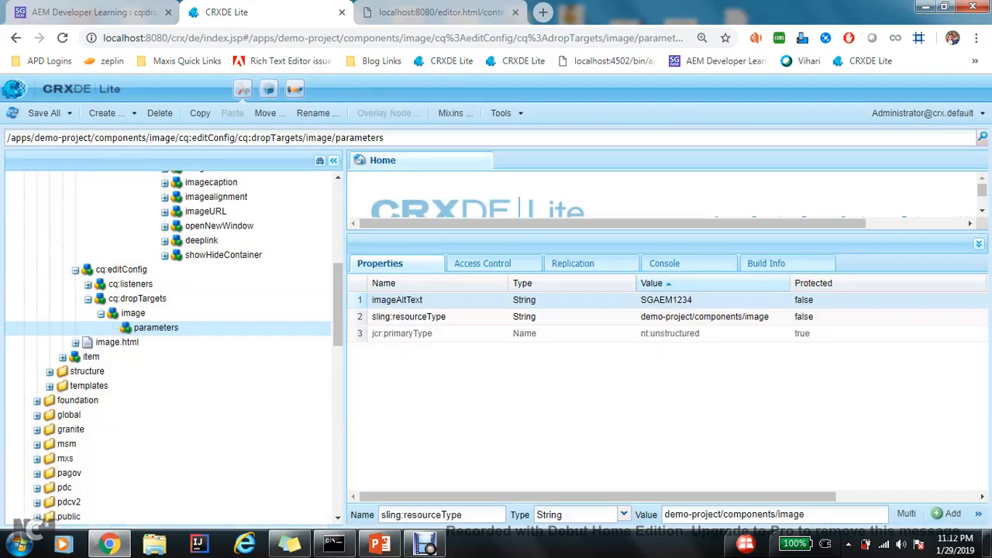
{"action": "left_click", "coordinate": [437, 12]}
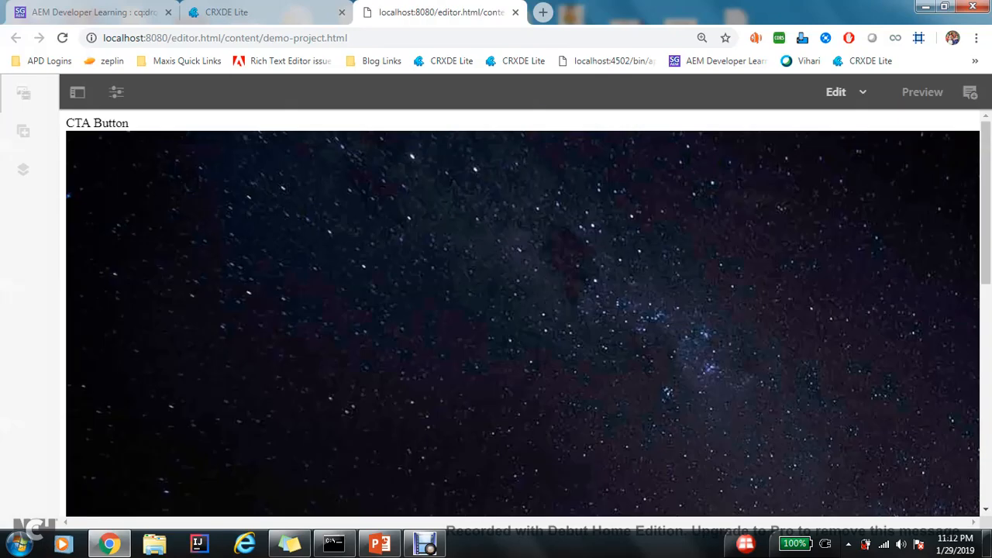
Step: Drop the seascape asset onto the Image component, keep alt text SGAEM1234 and set alignment to Center
{"action": "left_click", "coordinate": [23, 93]}
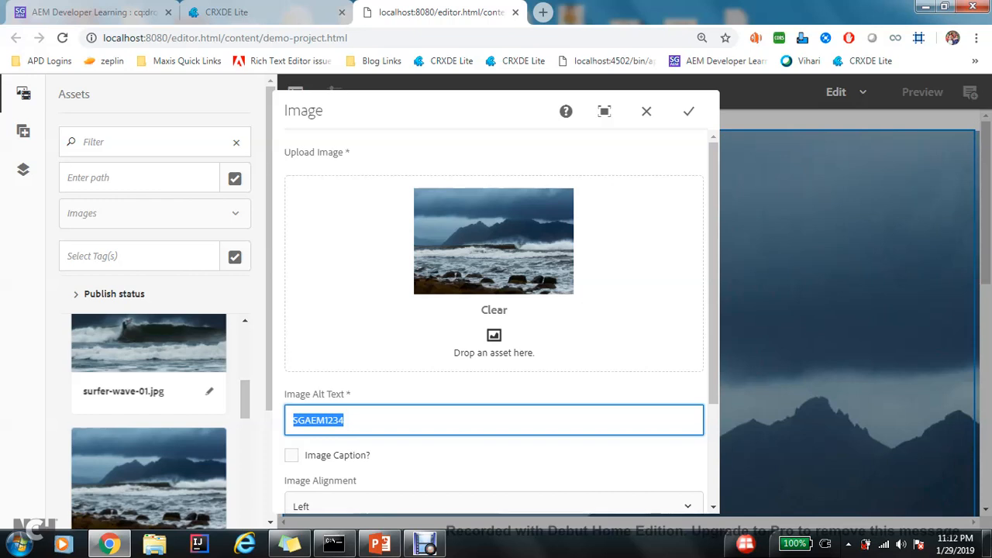
{"action": "scroll", "scroll_direction": "down", "scroll_amount": 3}
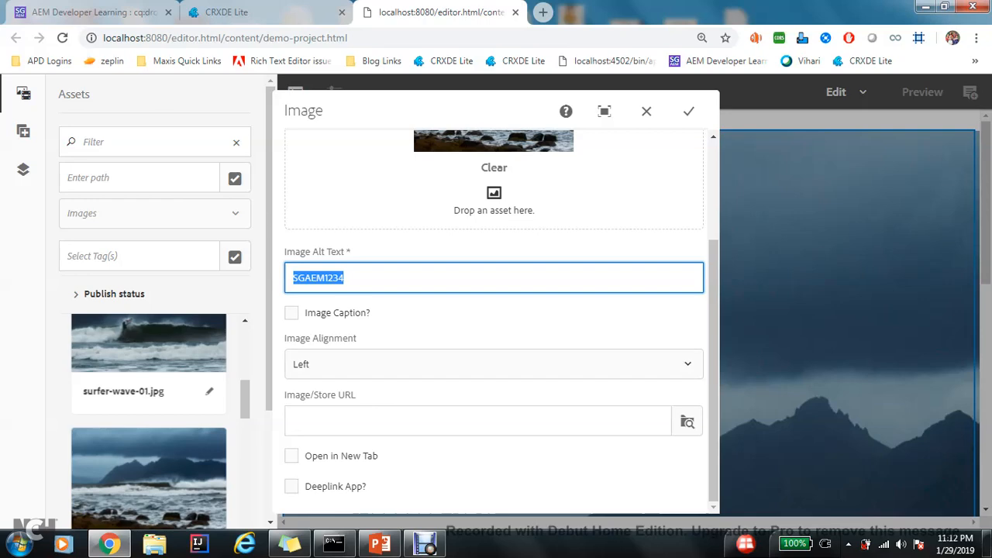
{"action": "left_click", "coordinate": [233, 12]}
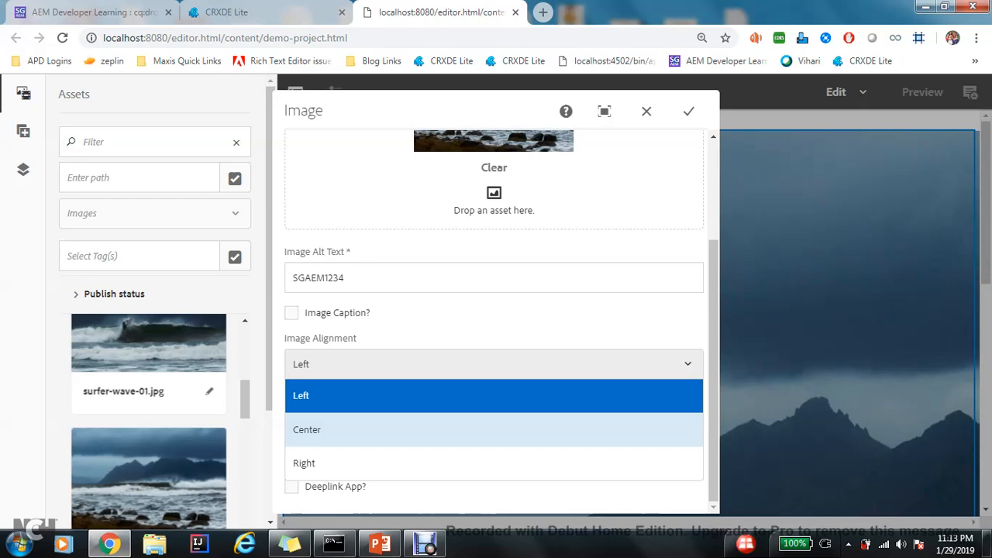
{"action": "left_click", "coordinate": [307, 429]}
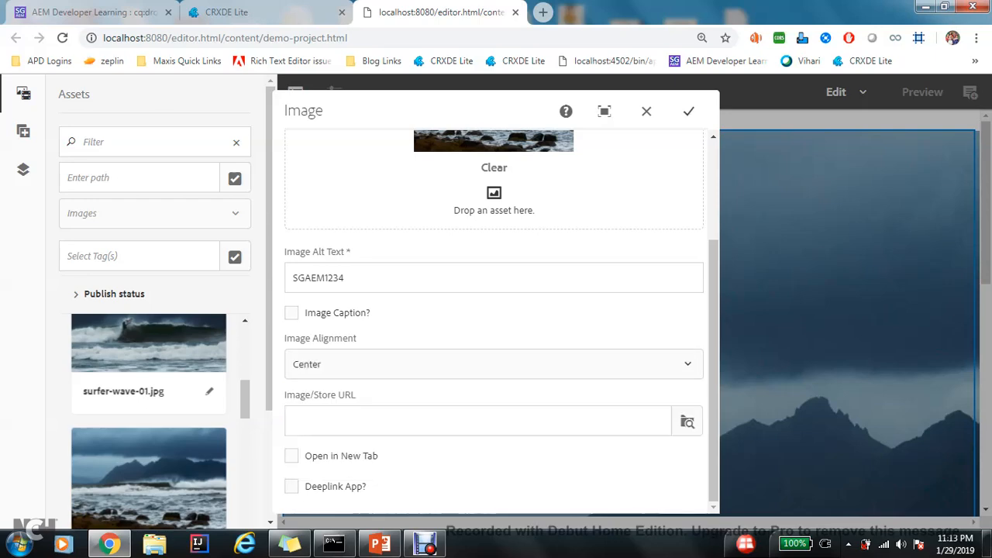
{"action": "left_click", "coordinate": [231, 13]}
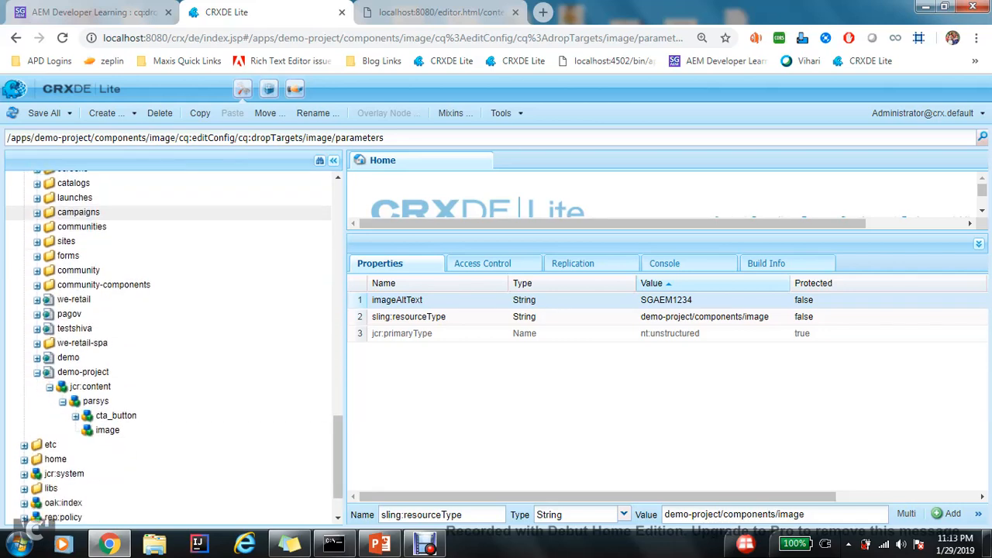
Step: Inspect the page's image node under parsys, confirming imageAltText SGAEM1234 and center alignment are stored
{"action": "left_click", "coordinate": [96, 400]}
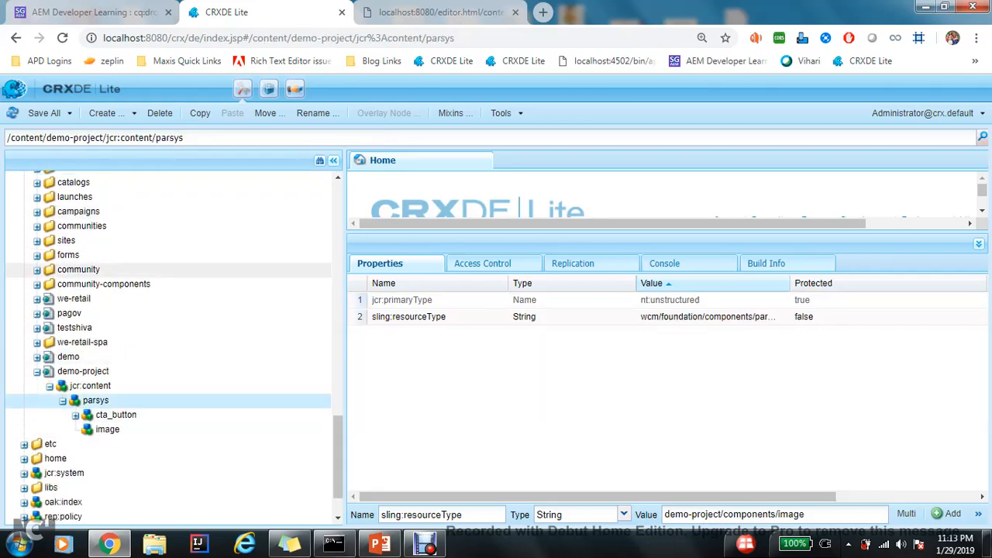
{"action": "left_click", "coordinate": [115, 414]}
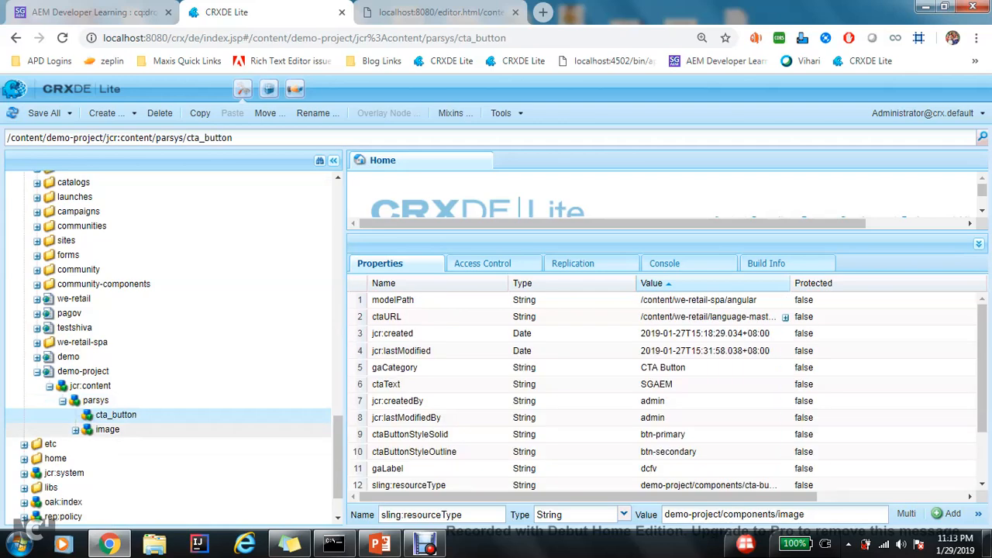
{"action": "left_click", "coordinate": [107, 429]}
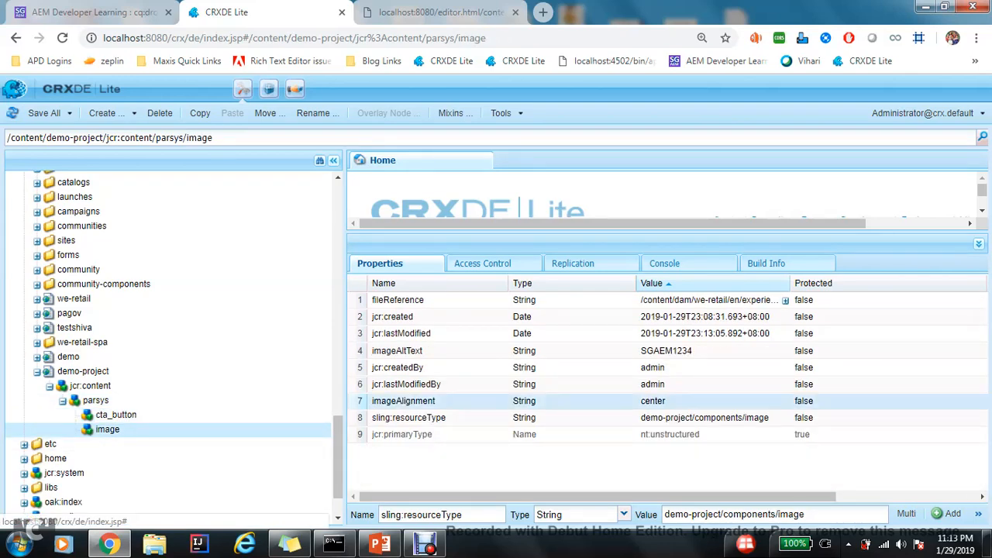
{"action": "scroll", "scroll_direction": "down", "scroll_amount": 3}
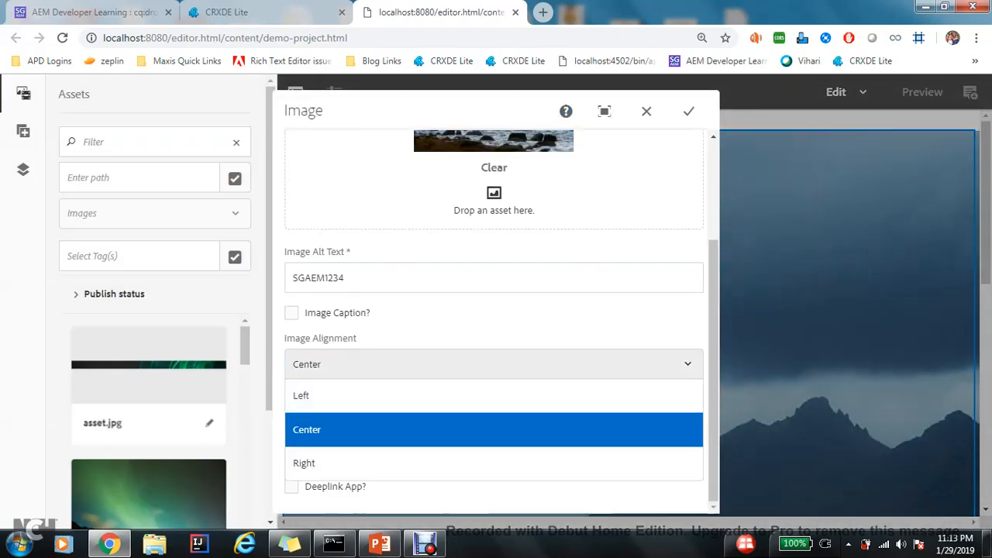
Step: Keep the swapped image centred, then add imageAlignment = center to the cq:dropTargets/image/parameters node
{"action": "left_click", "coordinate": [688, 111]}
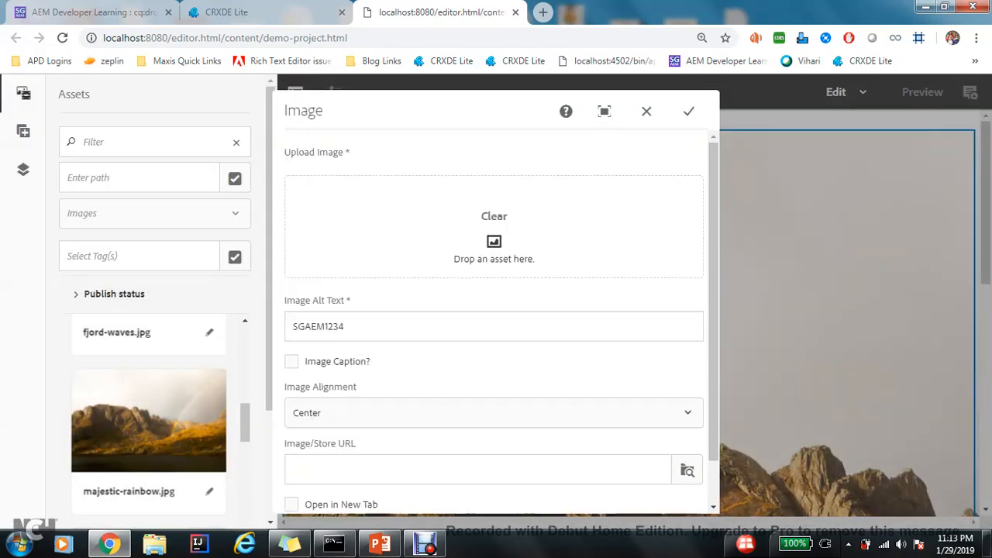
{"action": "scroll", "scroll_direction": "down", "scroll_amount": 3}
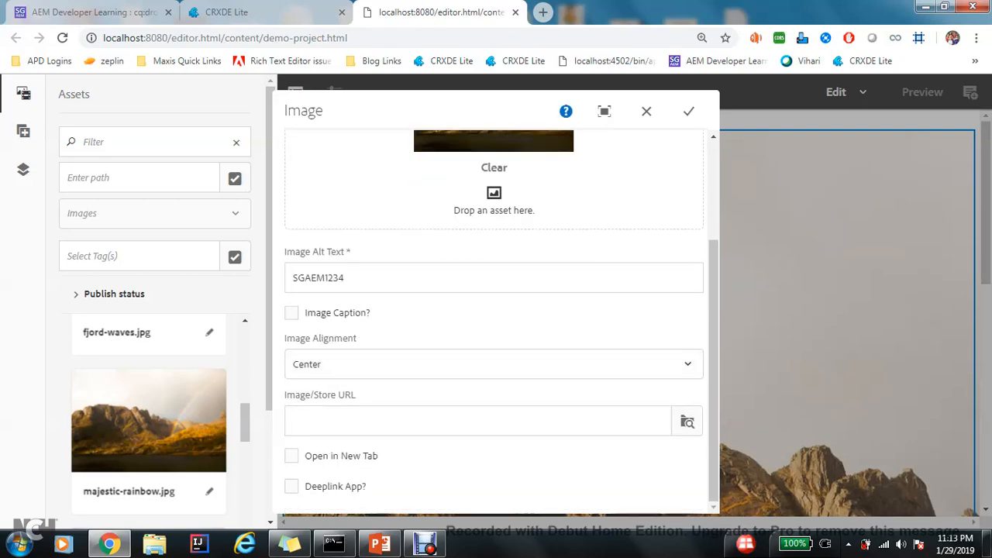
{"action": "left_click", "coordinate": [686, 111]}
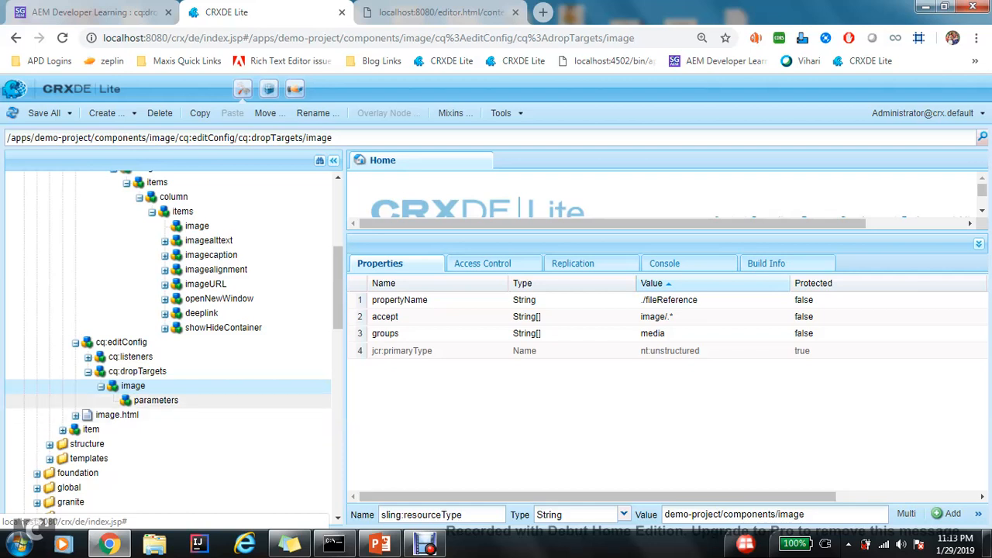
{"action": "left_click", "coordinate": [155, 400]}
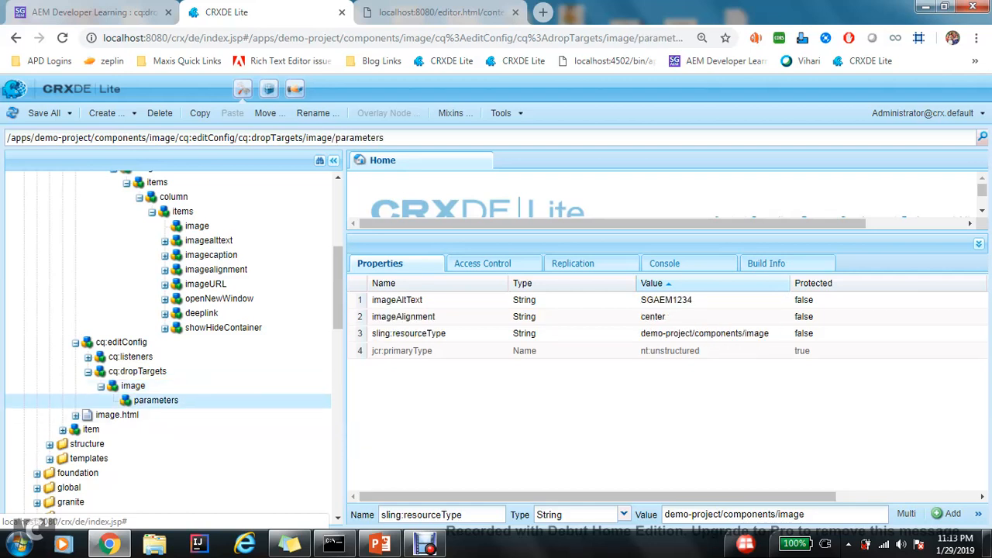